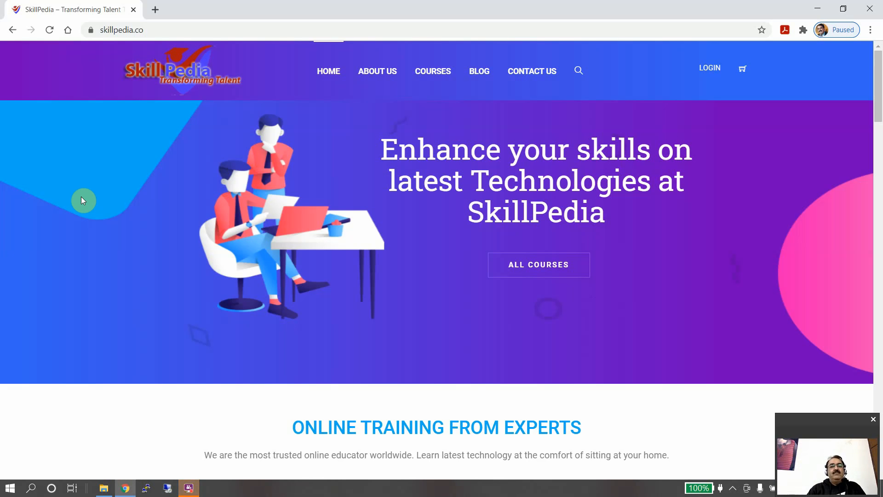
mouse_move(870, 68)
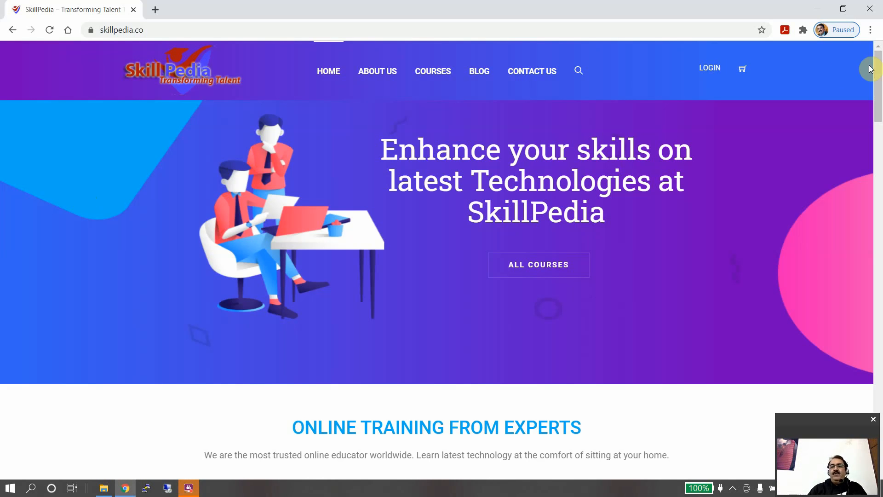
- Filter SkillPedia courses by Linux and core technologies, then load Courses > Course Contents
scroll(down, 3)
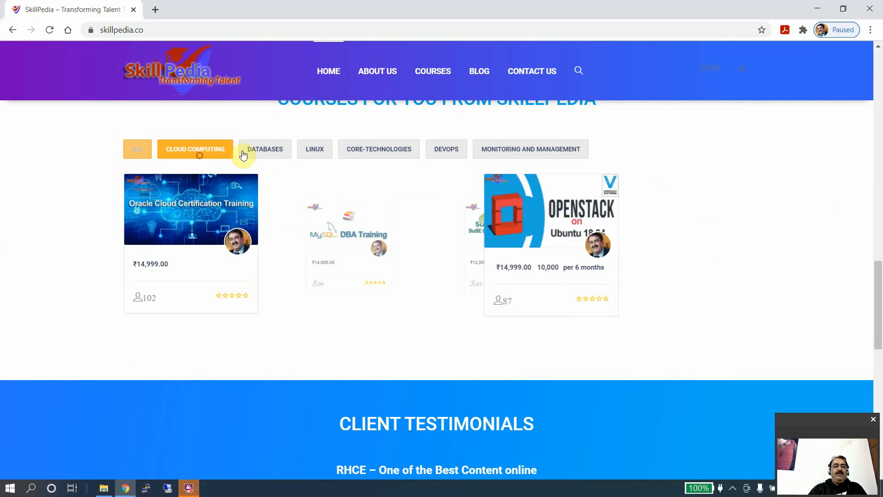
click(314, 149)
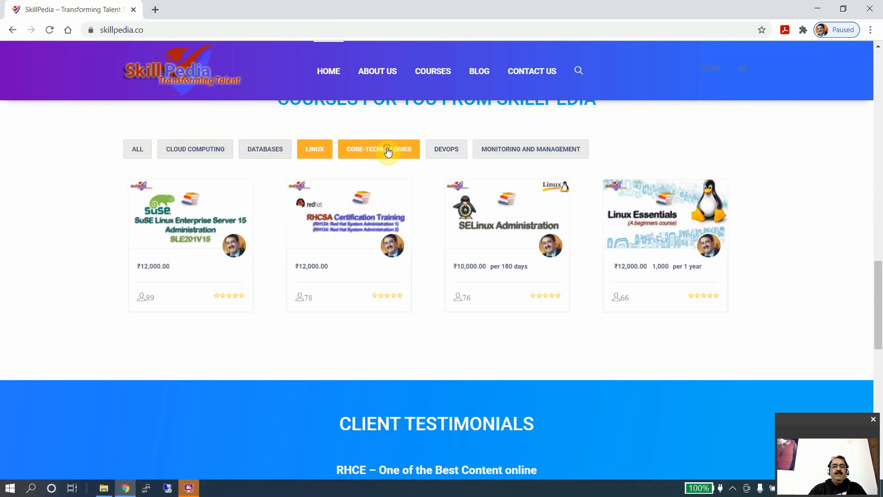
click(446, 149)
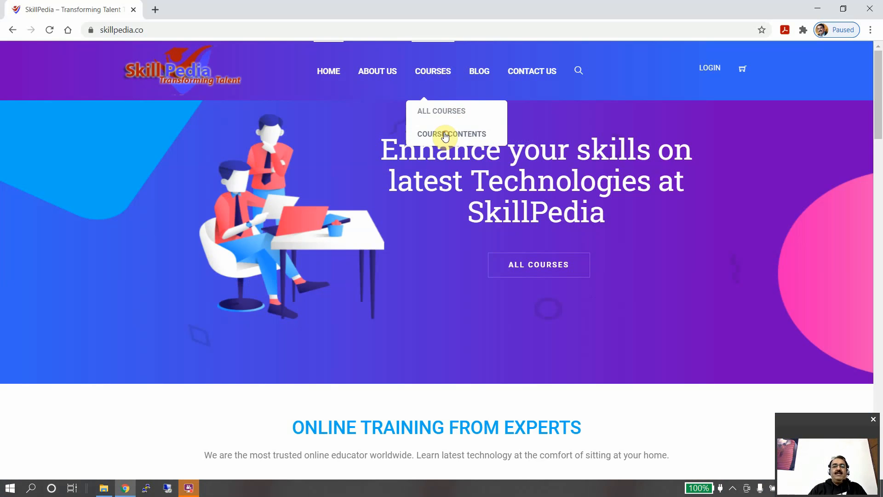
mouse_move(452, 75)
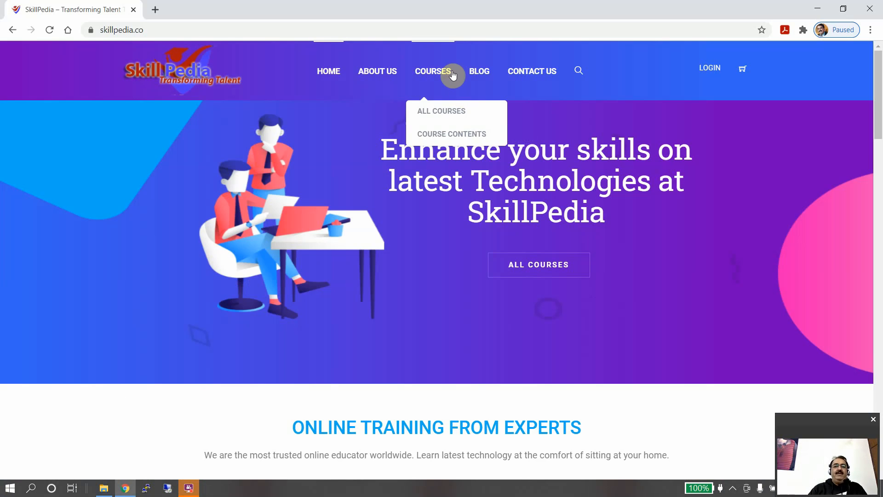
click(451, 134)
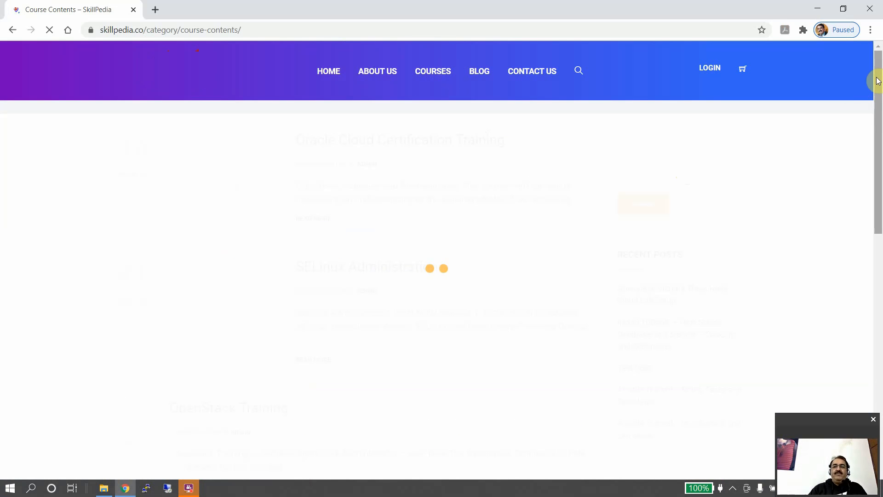
scroll(down, 3)
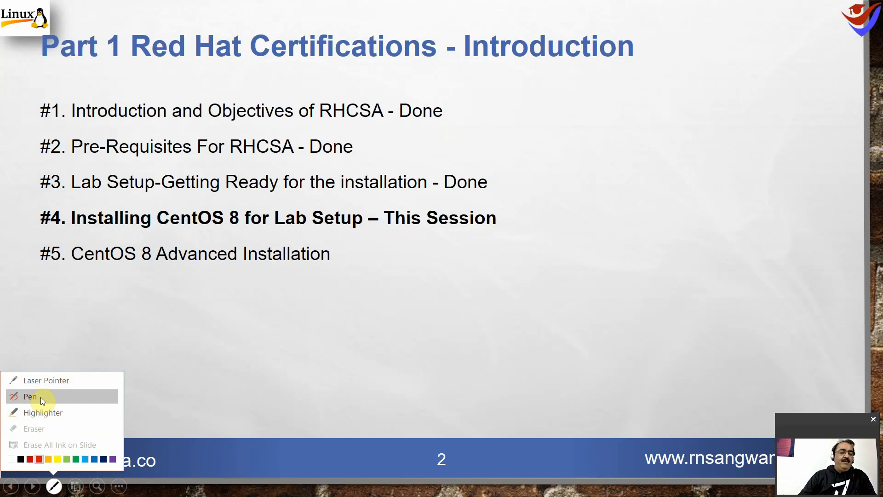
- Switch the slide-show pointer to Pen for annotating the Red Hat agenda slide
click(29, 396)
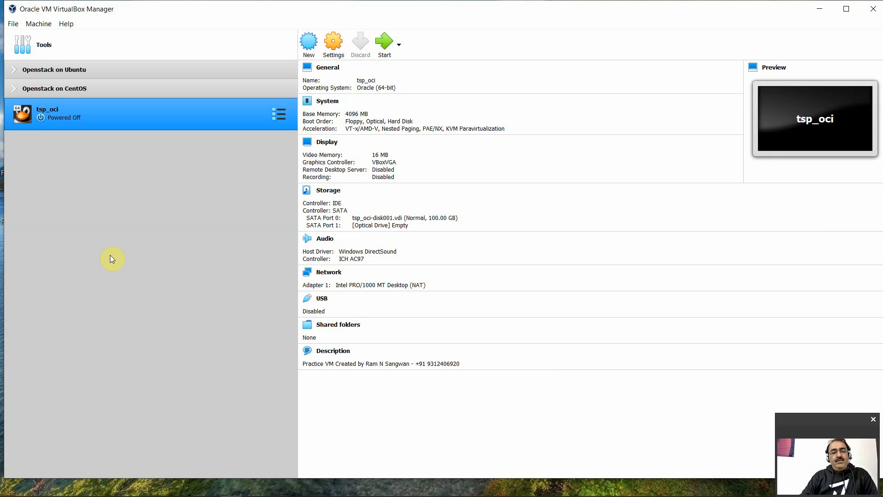
mouse_move(173, 153)
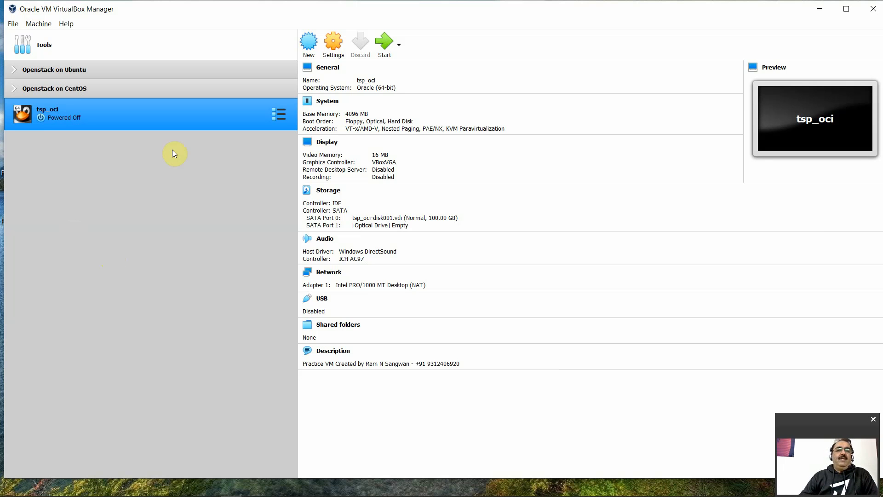
- Start a new virtual machine named server1 with operating system type Linux
click(310, 43)
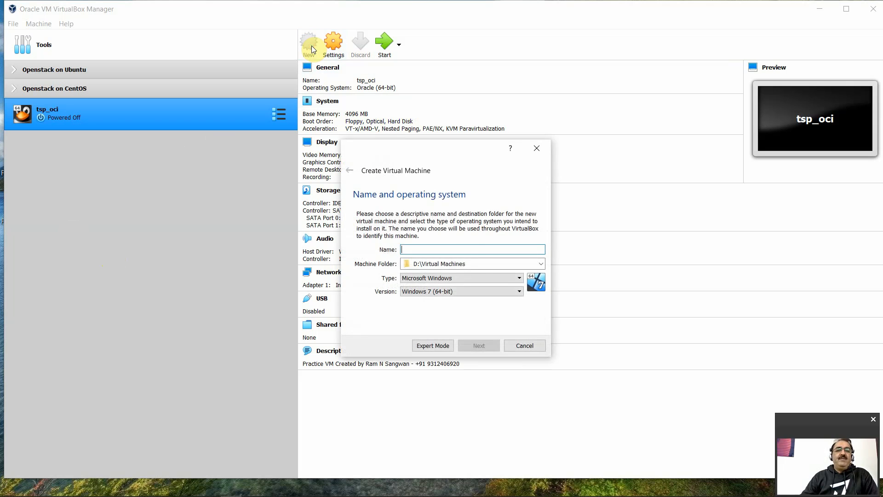
text(server1)
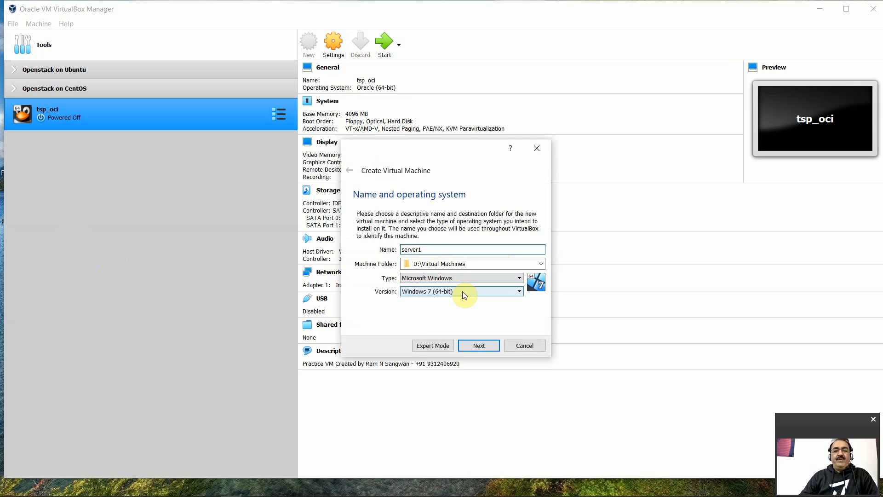
click(519, 291)
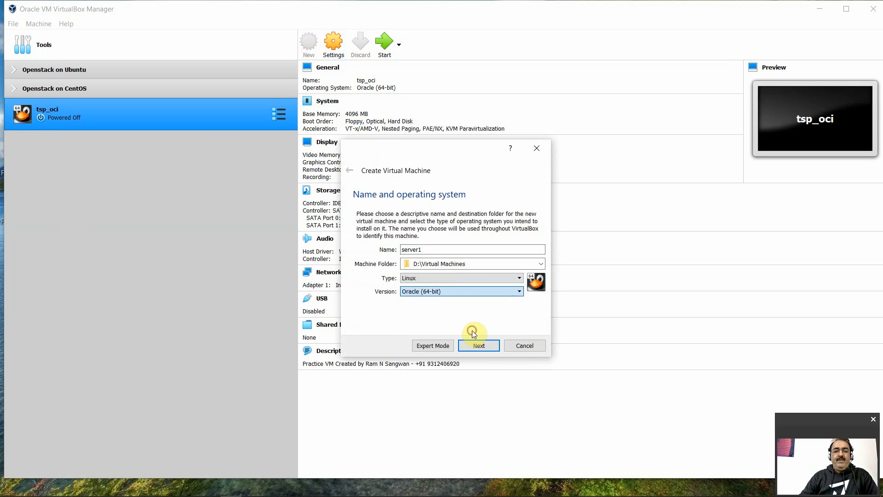
click(478, 345)
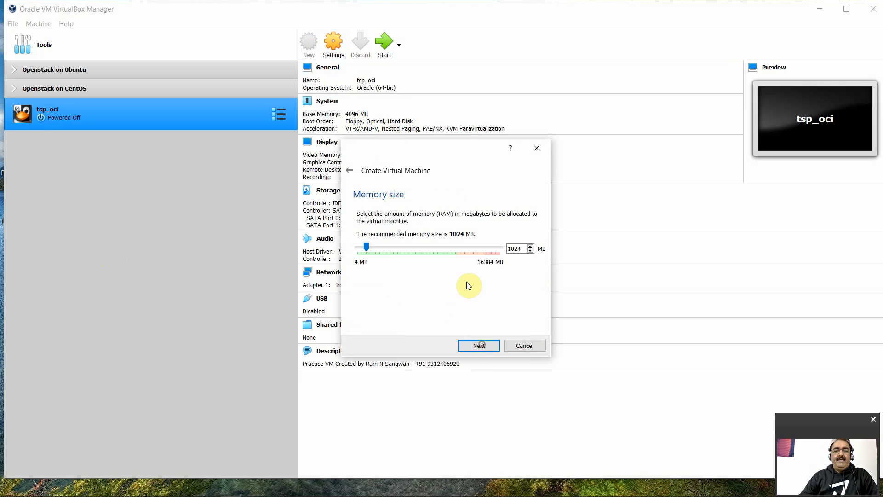
- Allocate 4096 MB of memory to server1
drag(365, 247, 388, 247)
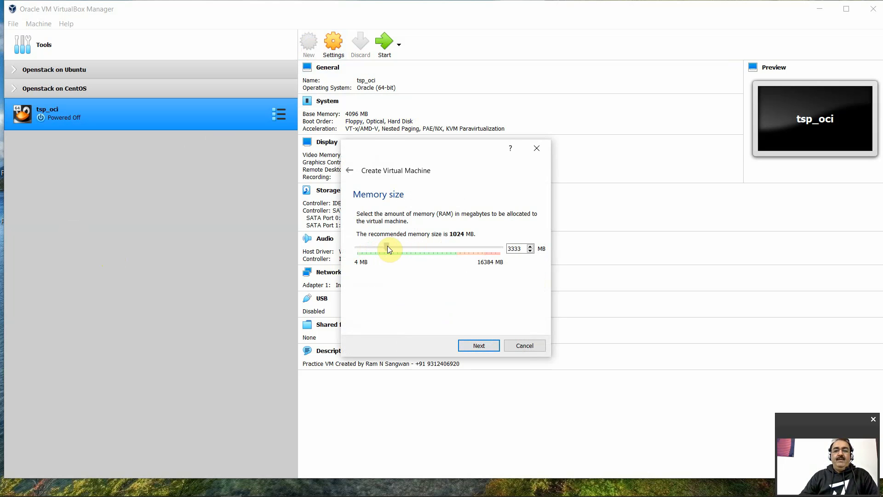
drag(388, 249, 392, 249)
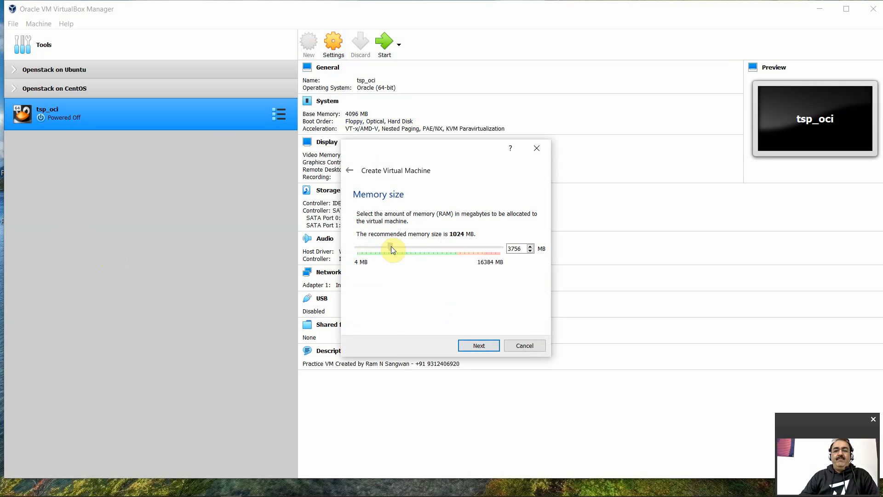
drag(390, 250, 395, 246)
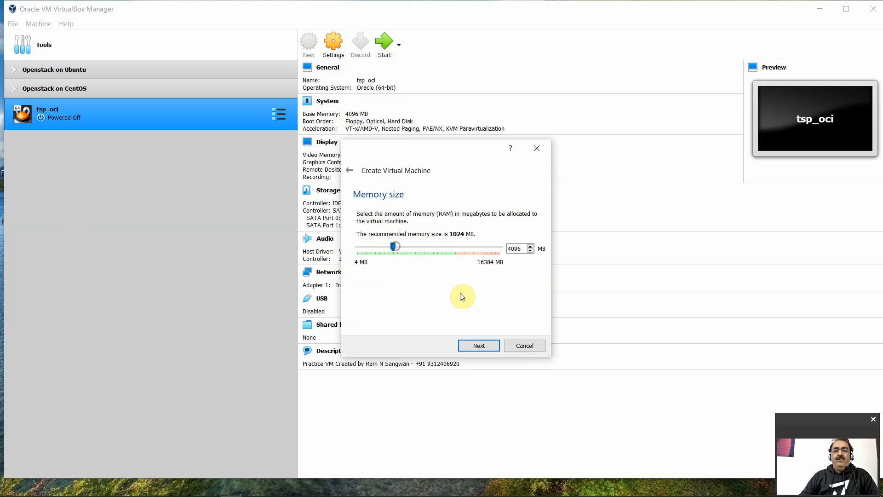
click(478, 345)
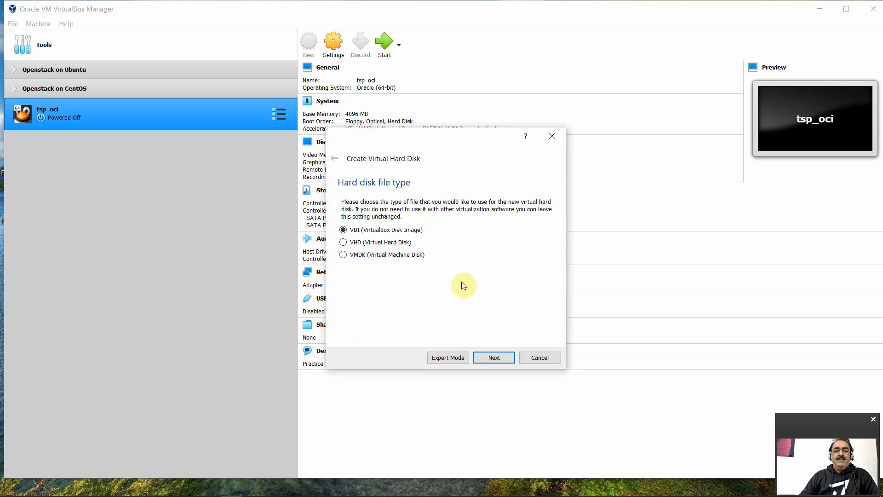
- Give server1 a 20 GB VDI disk and finish creating the machine
click(494, 357)
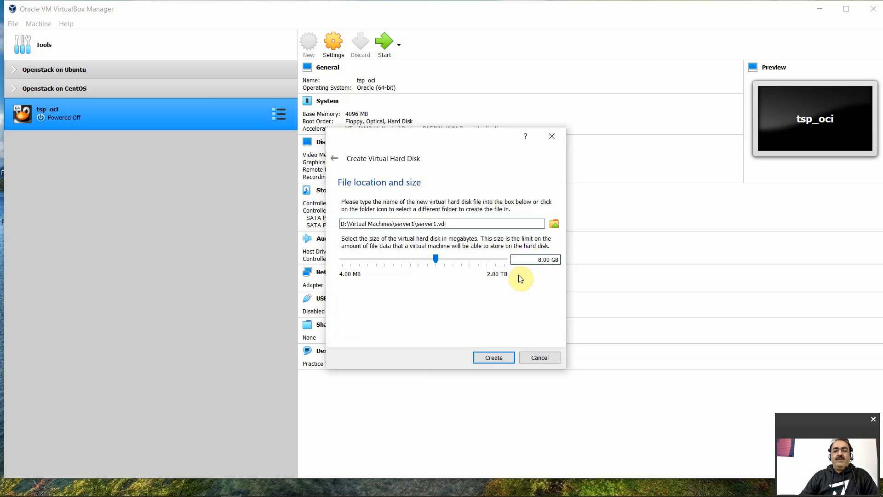
drag(435, 257, 474, 257)
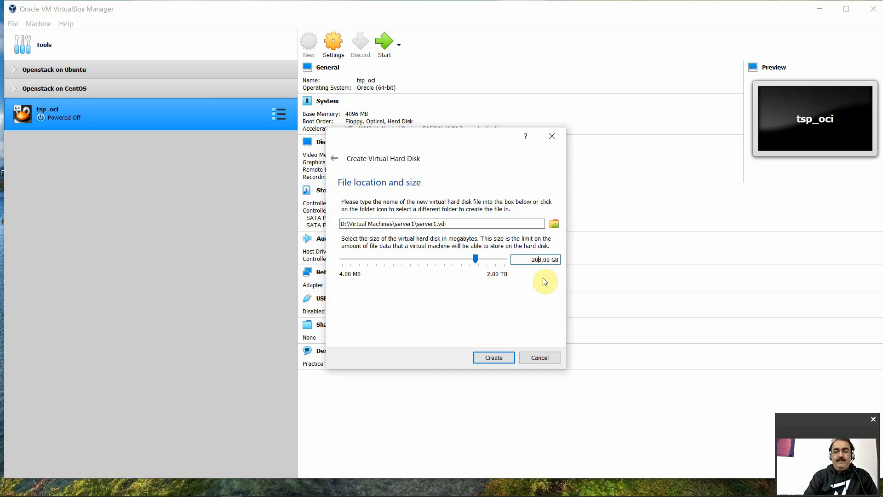
click(493, 357)
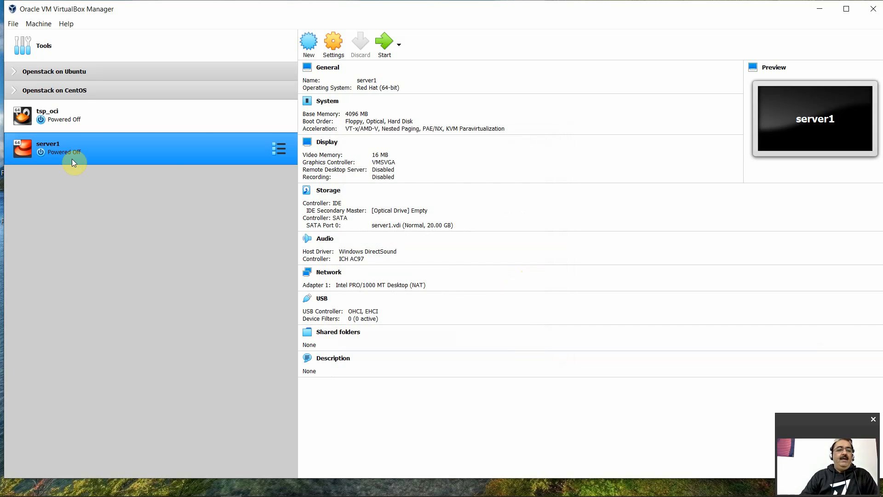
- In server1's settings, assign two processors and review the server1.vdi storage
right_click(90, 154)
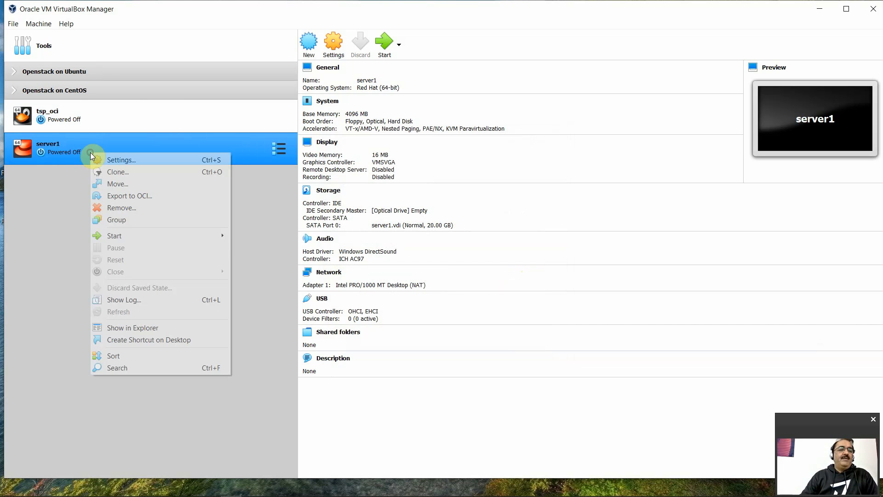
click(121, 160)
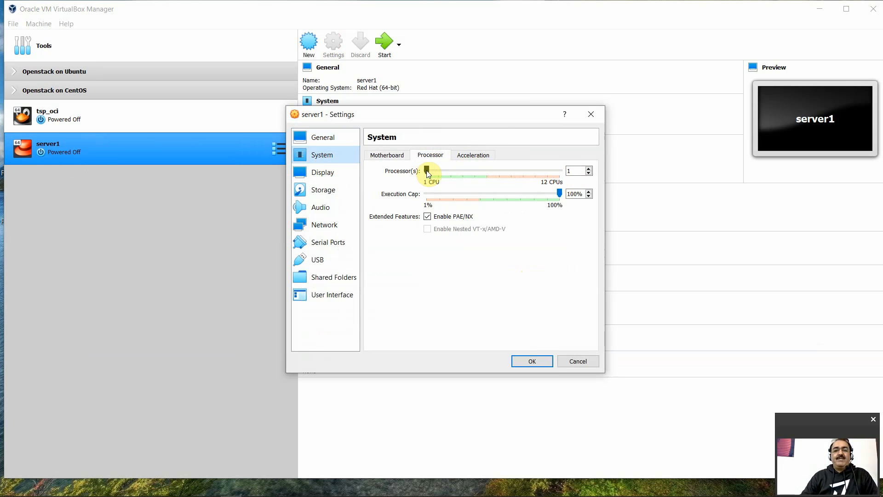
drag(427, 171, 437, 171)
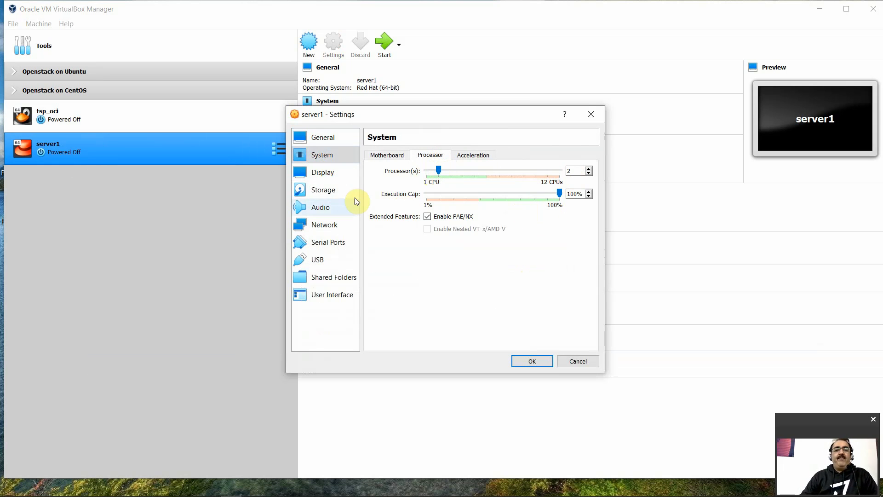
click(322, 189)
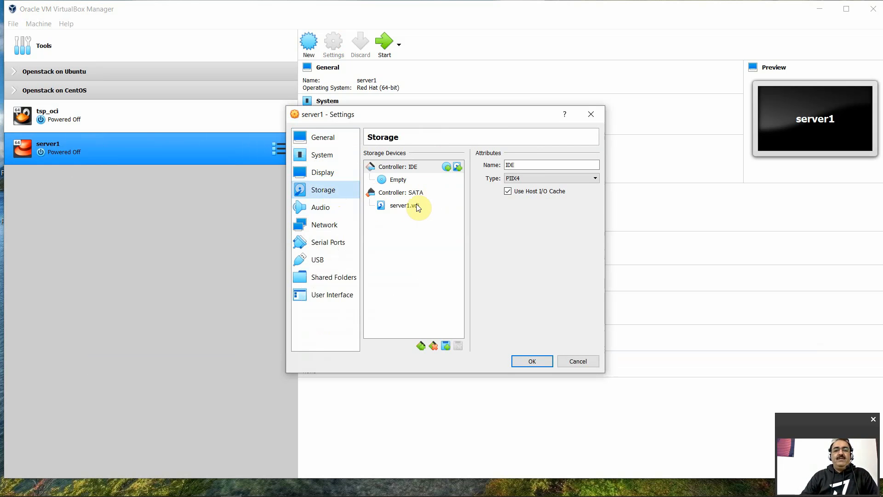
click(404, 205)
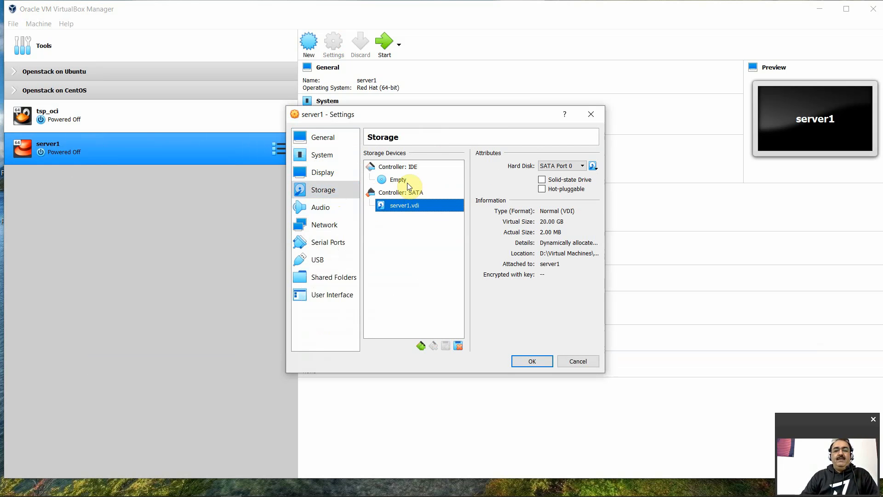
- Attach rhel-8.3-x86_64-dvd.iso to the optical drive, check Network, and save settings
click(398, 179)
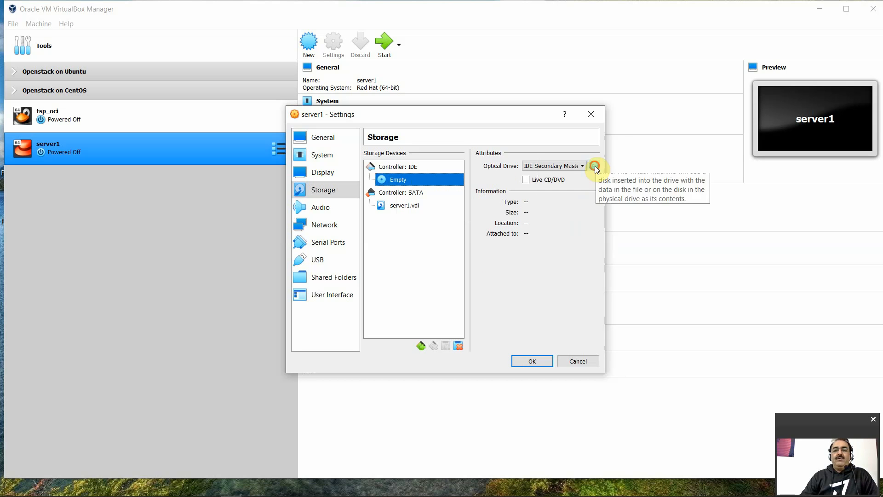
click(594, 166)
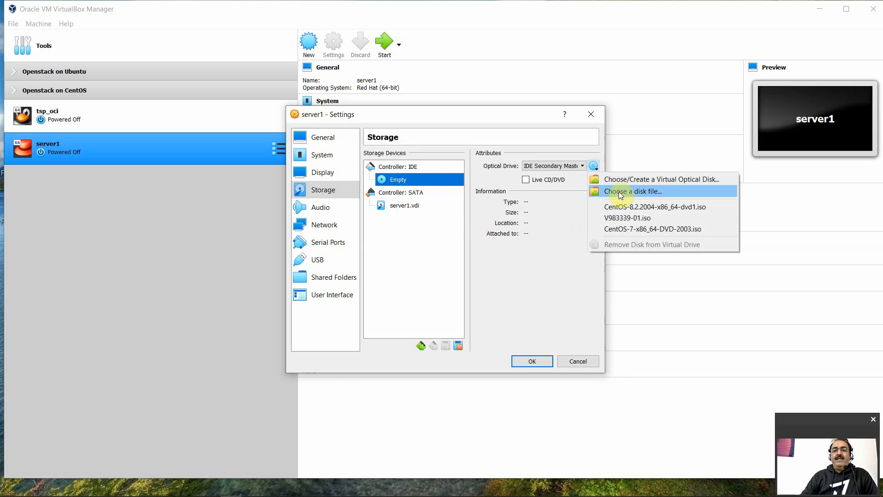
click(630, 191)
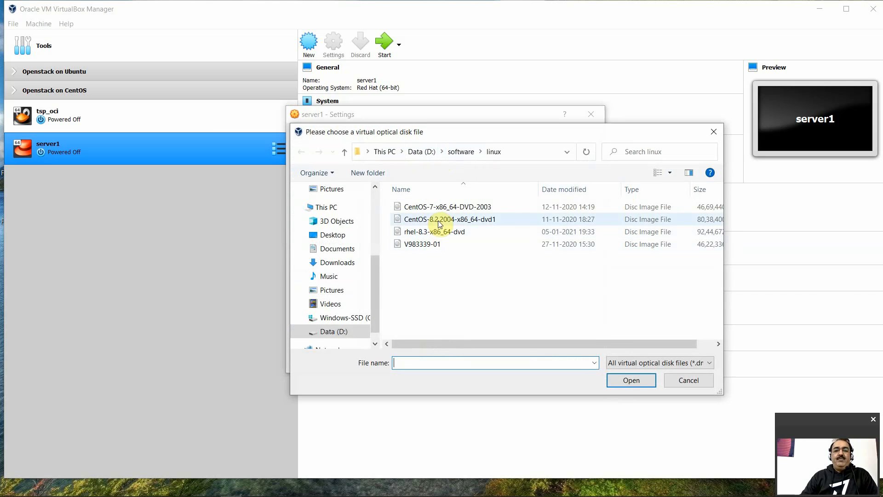
click(435, 232)
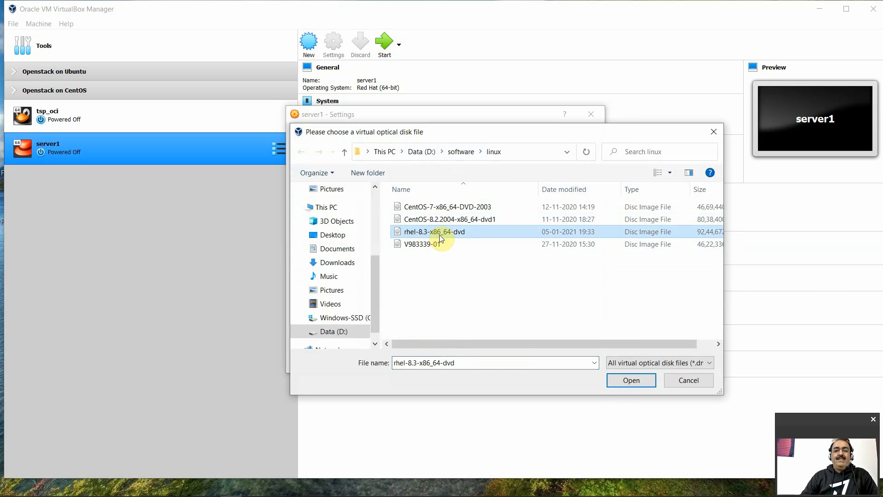
mouse_move(539, 249)
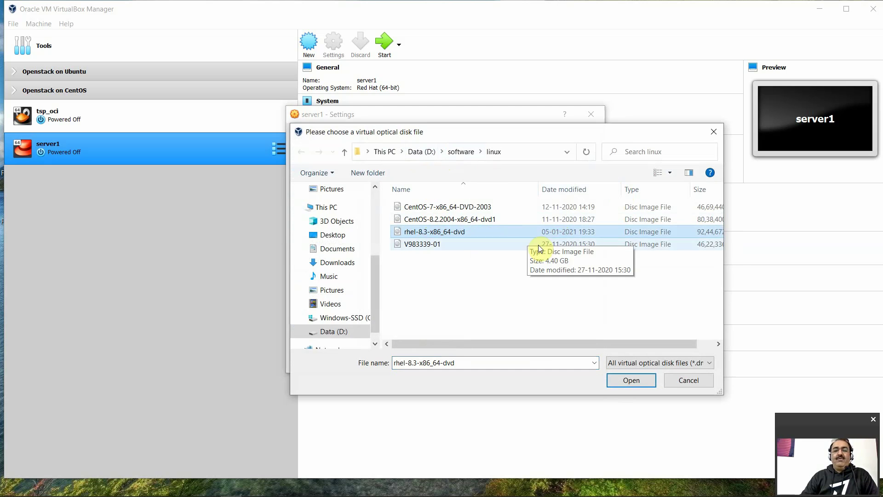
click(631, 380)
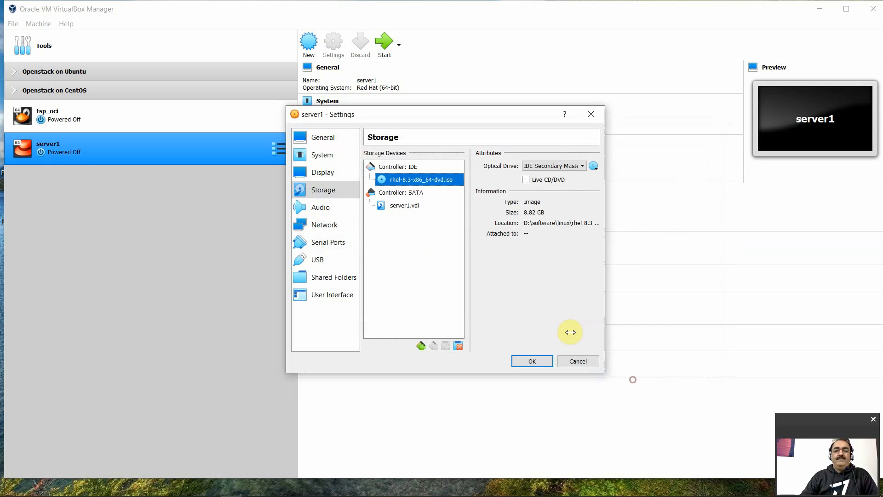
click(324, 224)
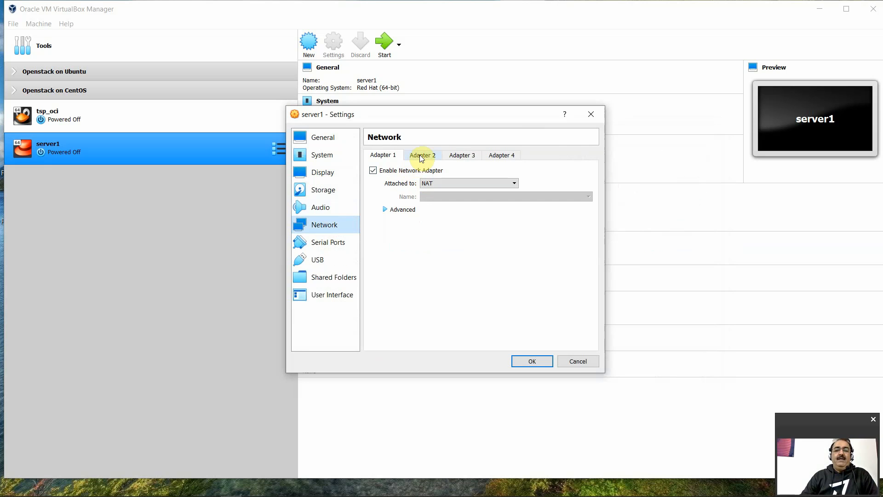
click(531, 360)
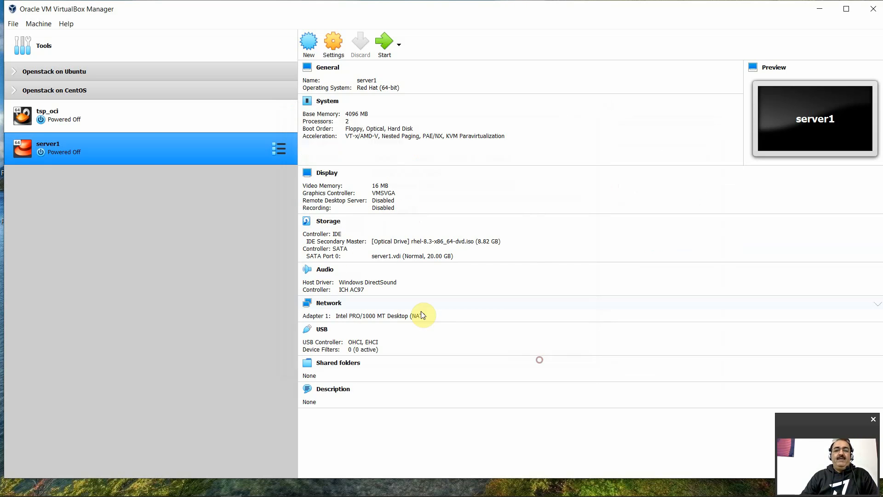
- In Host Network Manager, create a host-only adapter with IPv4 address 192.168.122.1
click(14, 24)
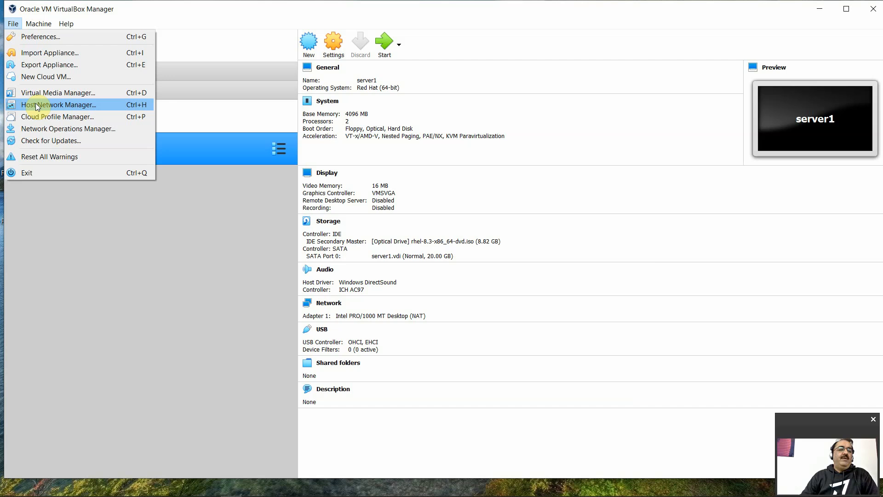
click(53, 104)
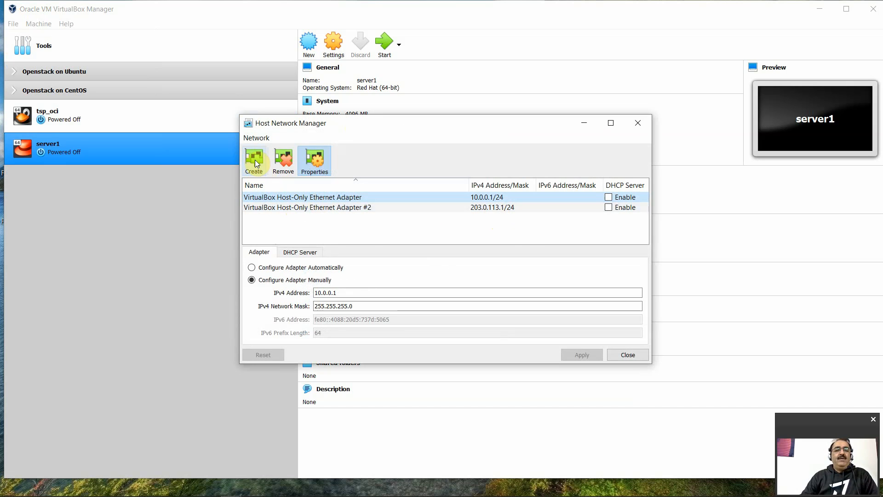
click(254, 158)
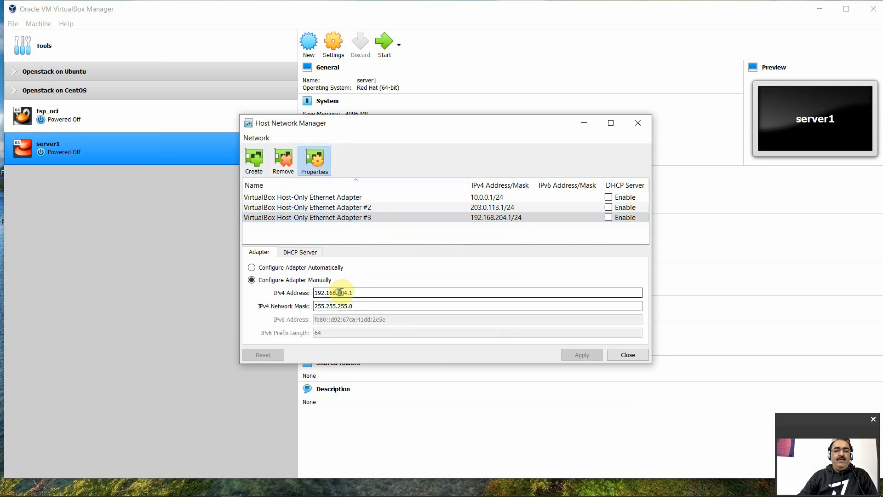
text(192.168.12.1)
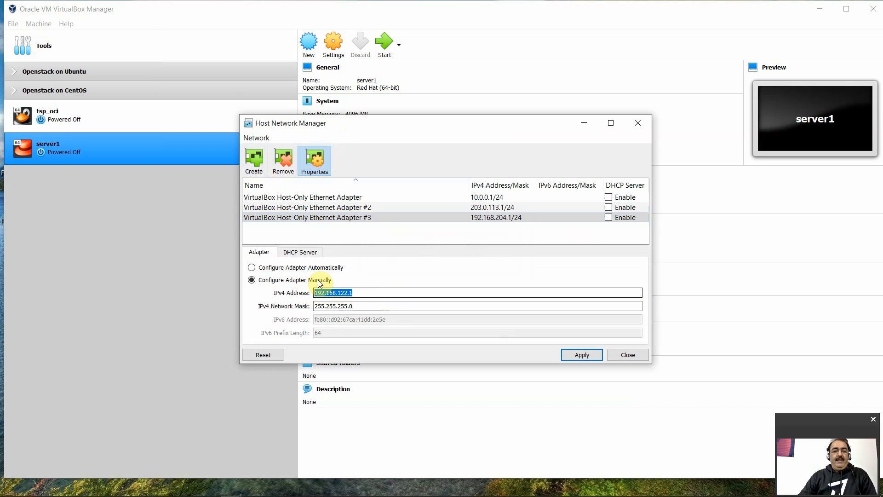
- Enable its DHCP server at 192.168.122.2 with bounds 192.168.122.3–192.168.122.254
click(300, 253)
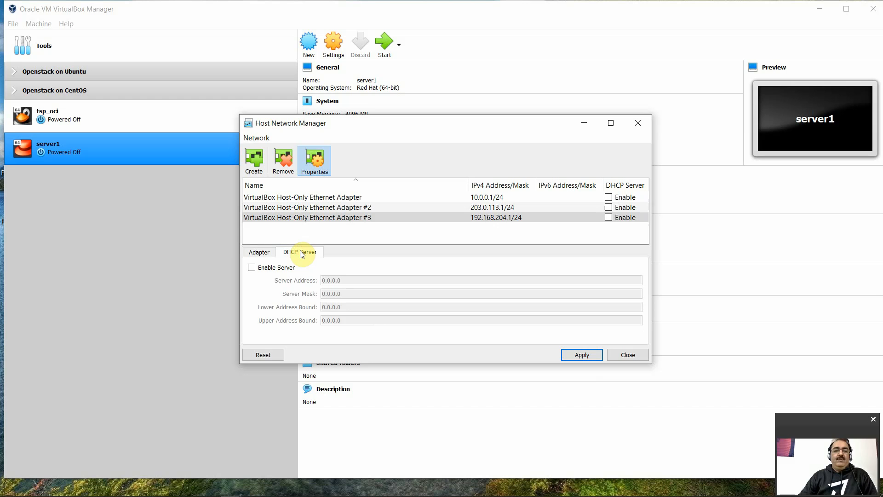
click(252, 267)
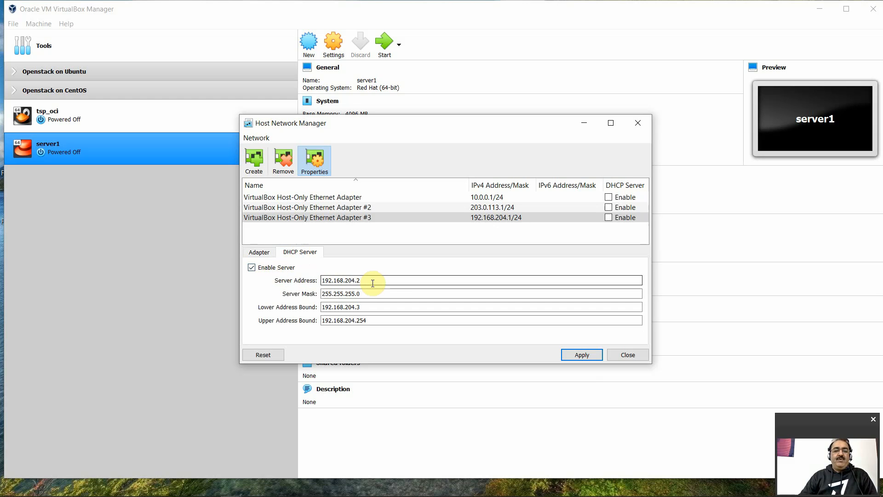
double_click(340, 280)
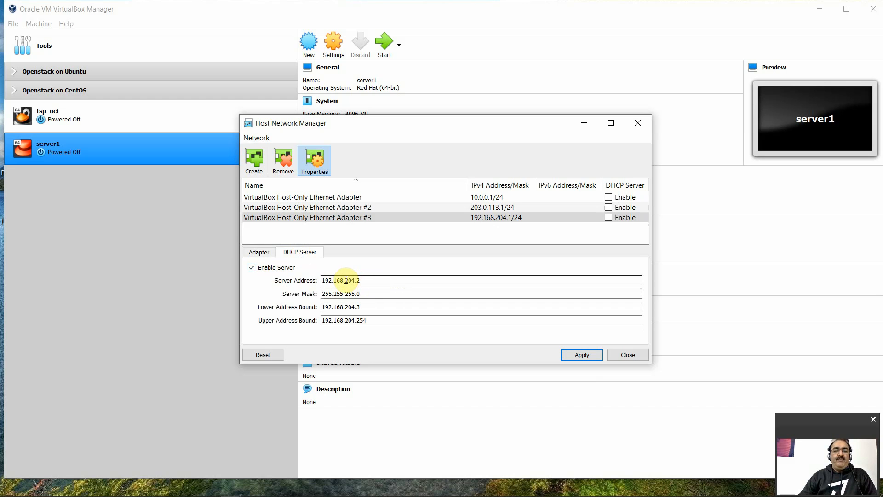
text(192.168.1.2)
click(481, 320)
text(122)
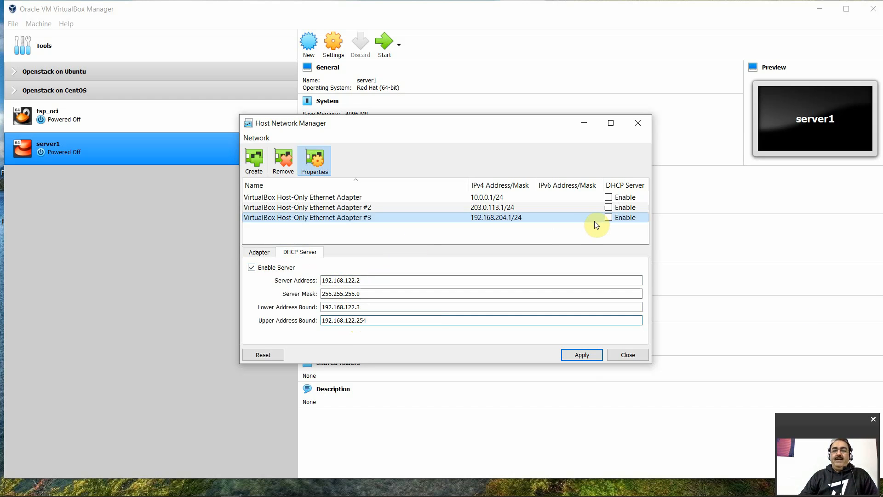
click(609, 217)
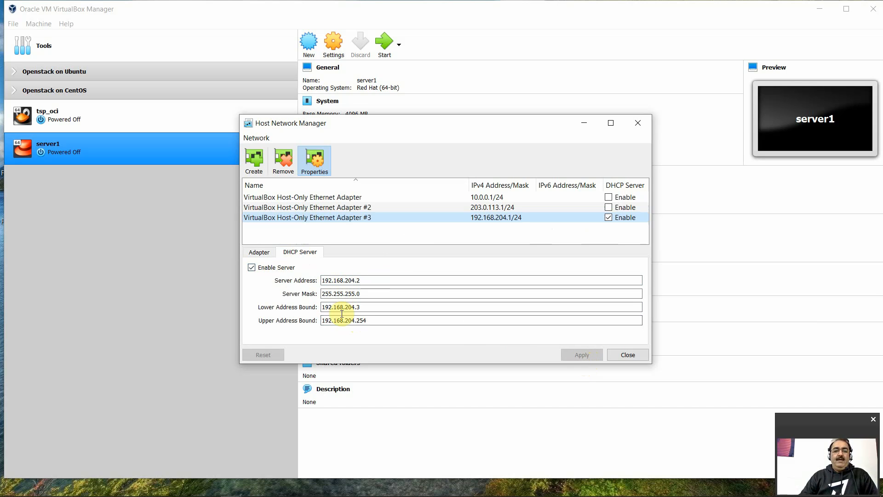
click(352, 280)
text(122)
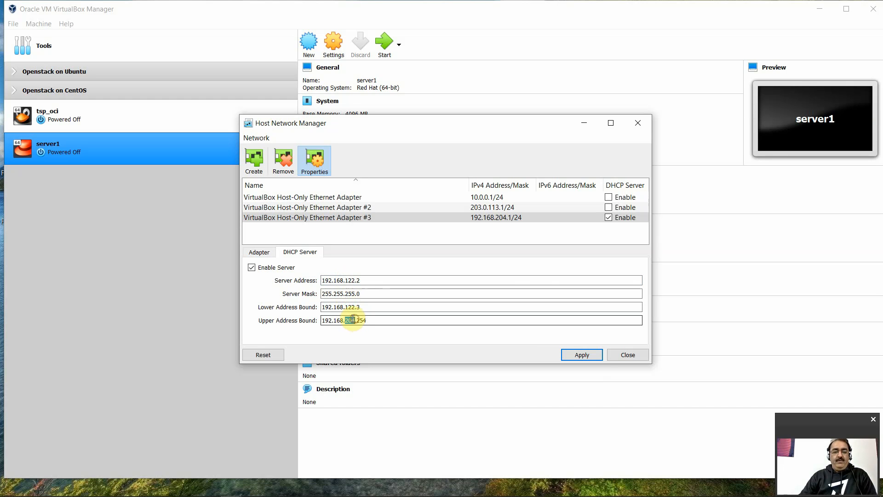
click(581, 355)
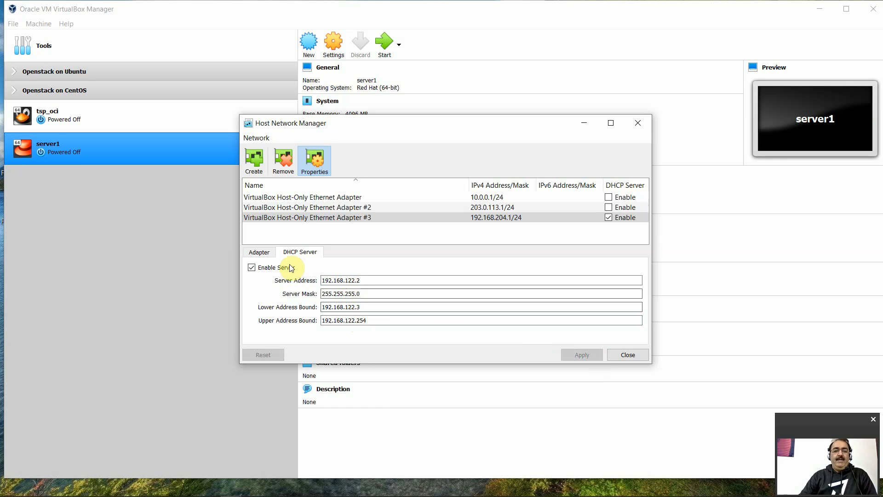
- Apply the adapter address, review adapter and DHCP settings, and close the manager
click(259, 251)
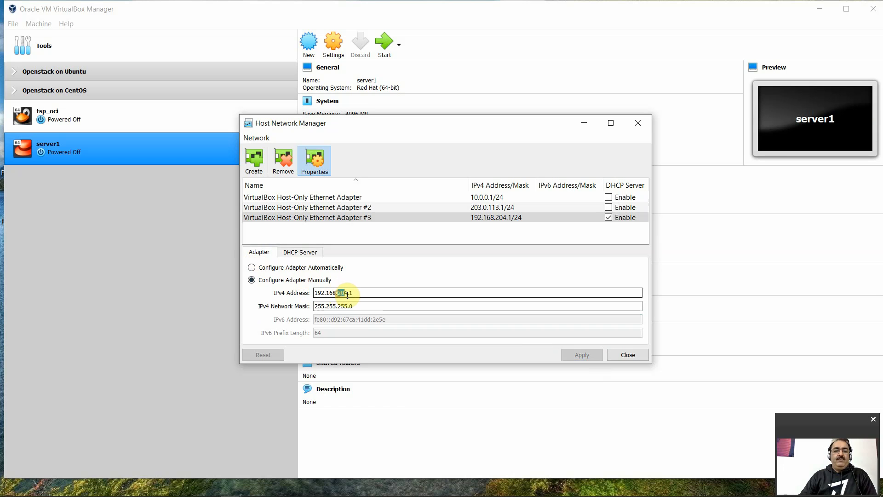
click(582, 356)
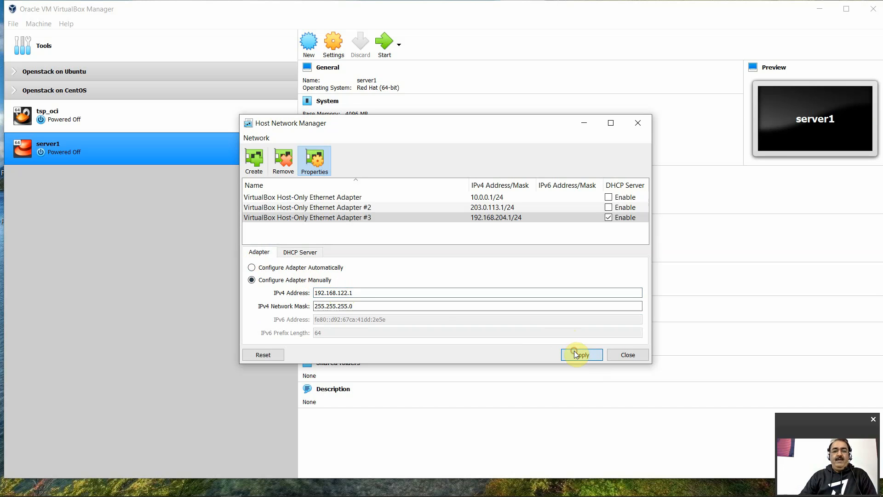
click(582, 355)
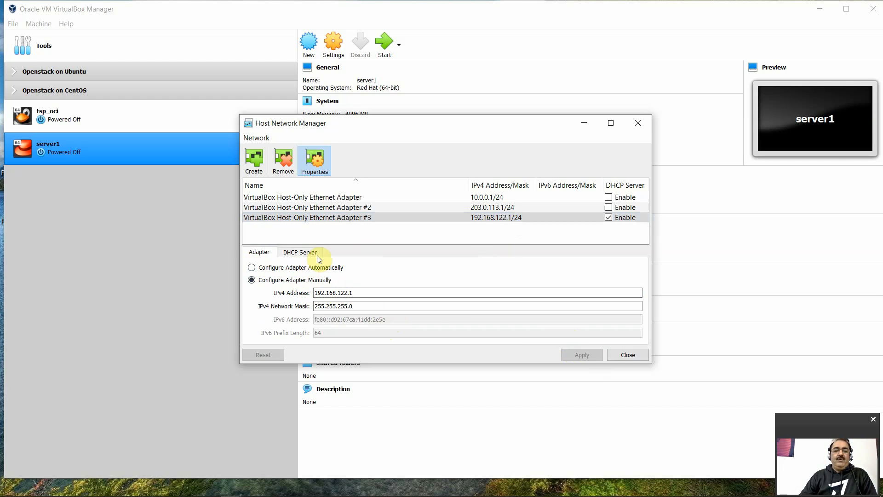
click(300, 252)
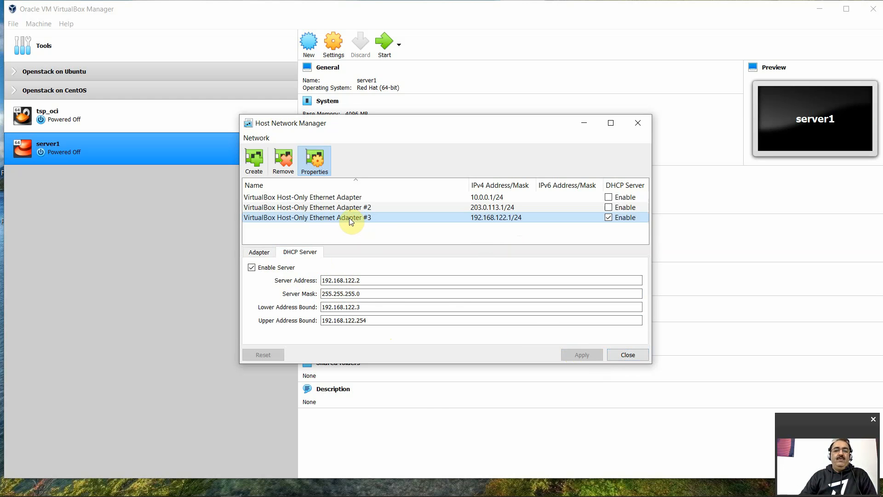
mouse_move(351, 199)
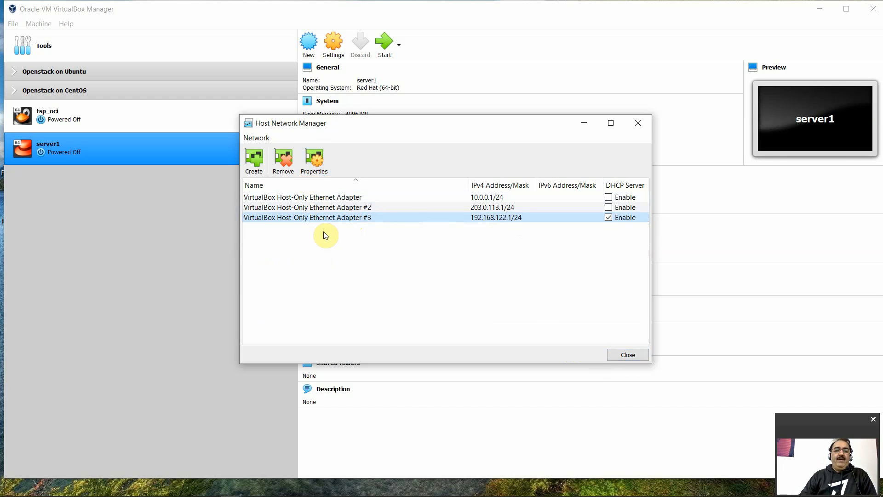
click(315, 160)
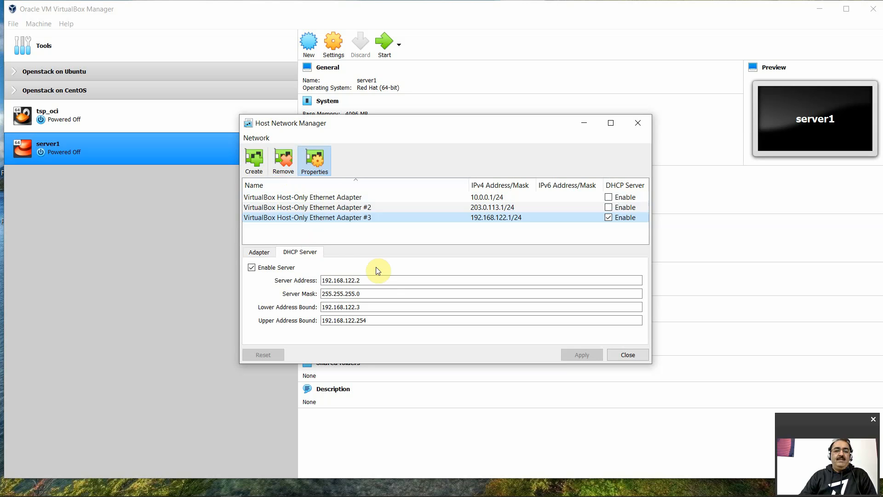
click(260, 251)
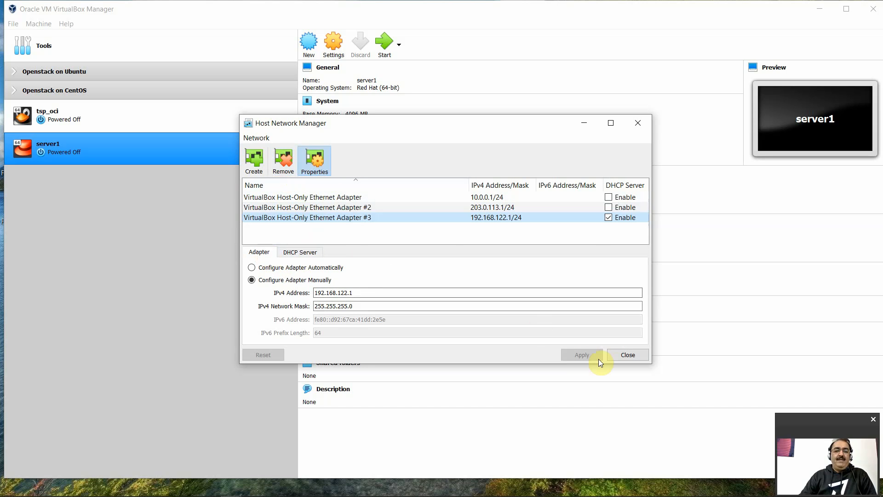
click(627, 356)
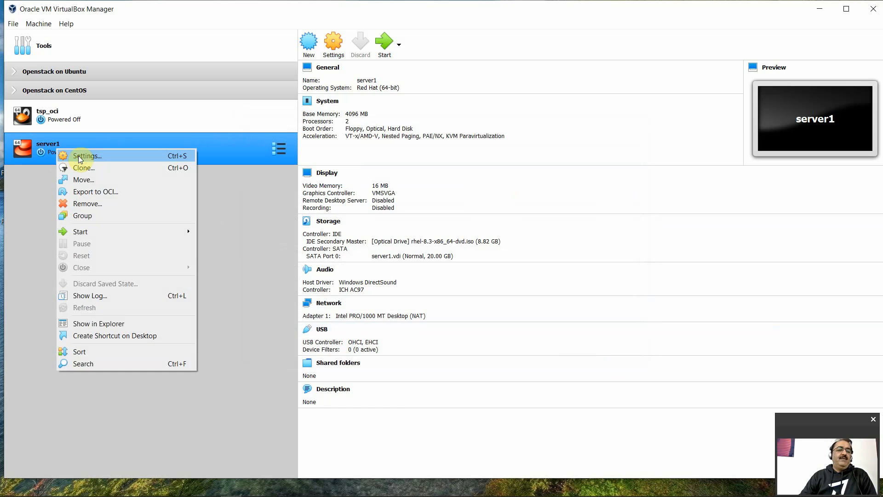
- Attach server1's adapter 2 as host-only to VirtualBox Host-Only Ethernet Adapter #3 and save
click(86, 156)
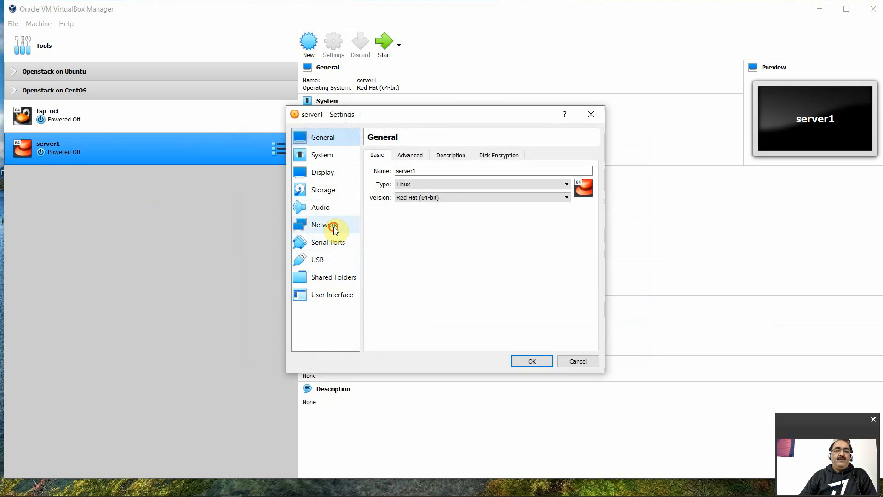
click(323, 224)
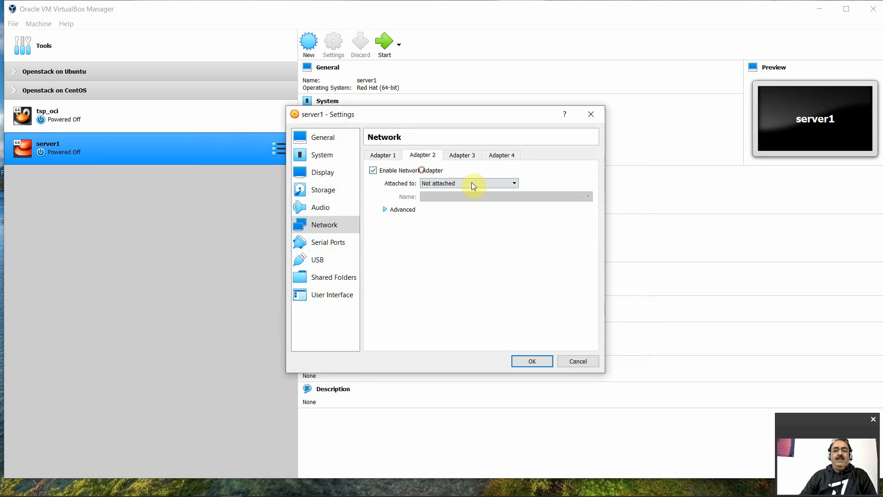
click(513, 183)
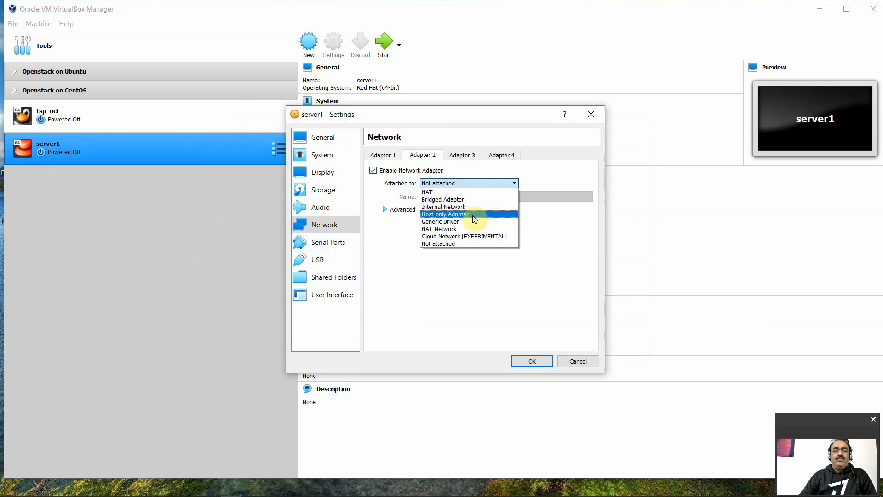
click(446, 214)
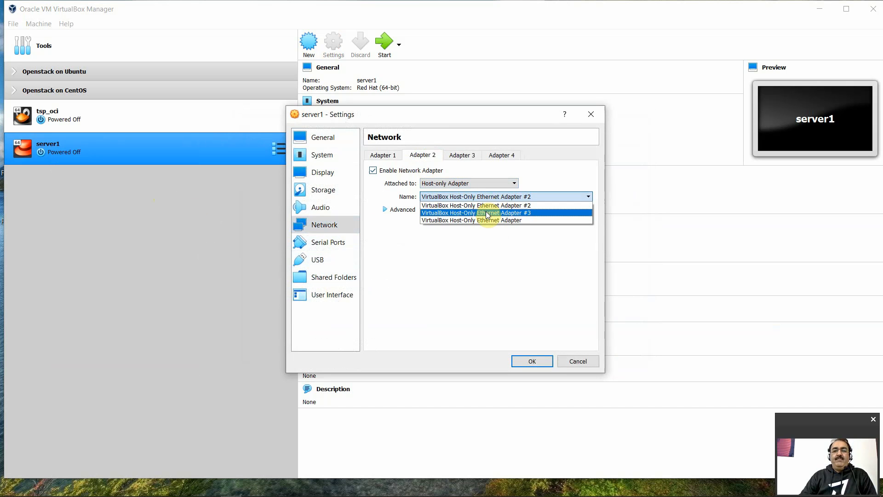
click(480, 212)
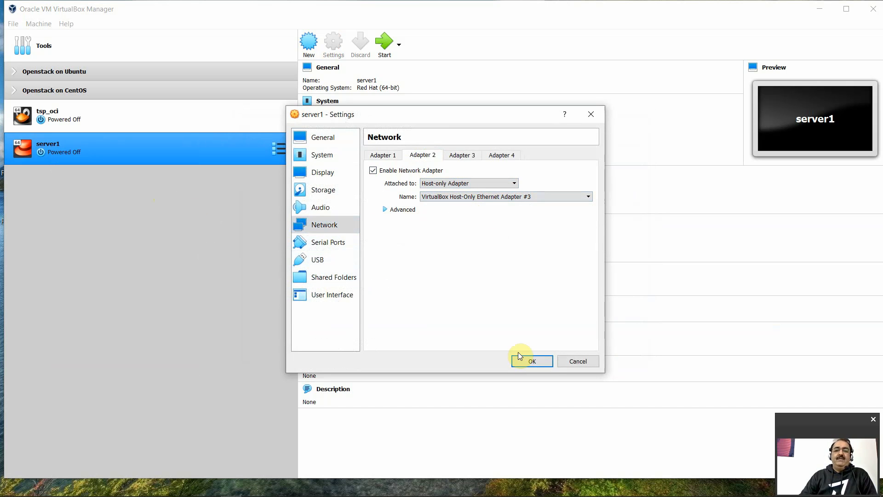
click(532, 360)
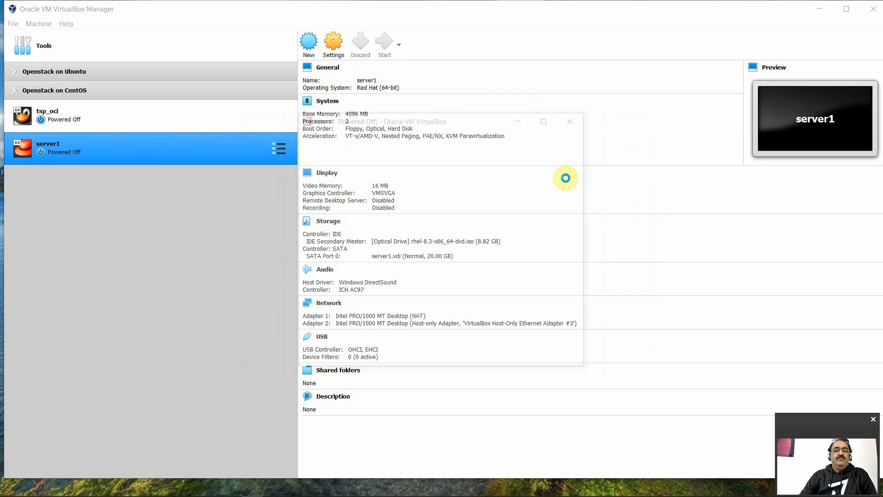
- Start server1 from the RHEL 8.3 DVD and append inst.text to the boot line
click(385, 42)
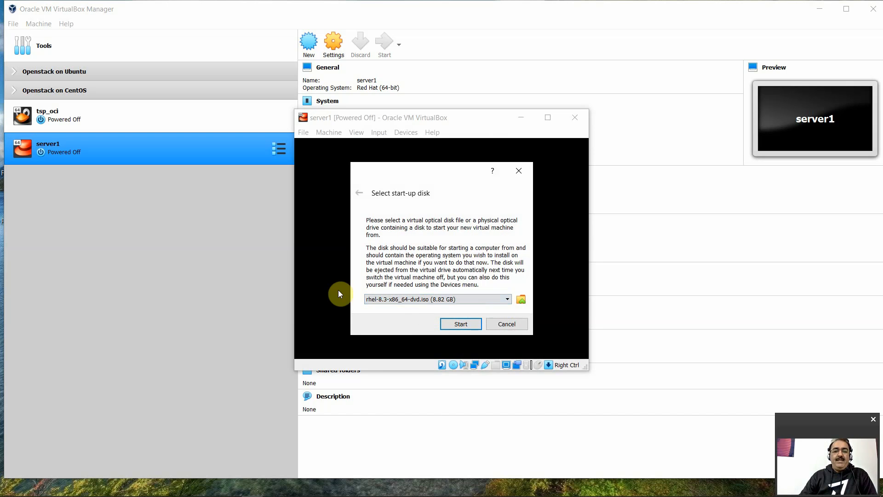
click(461, 324)
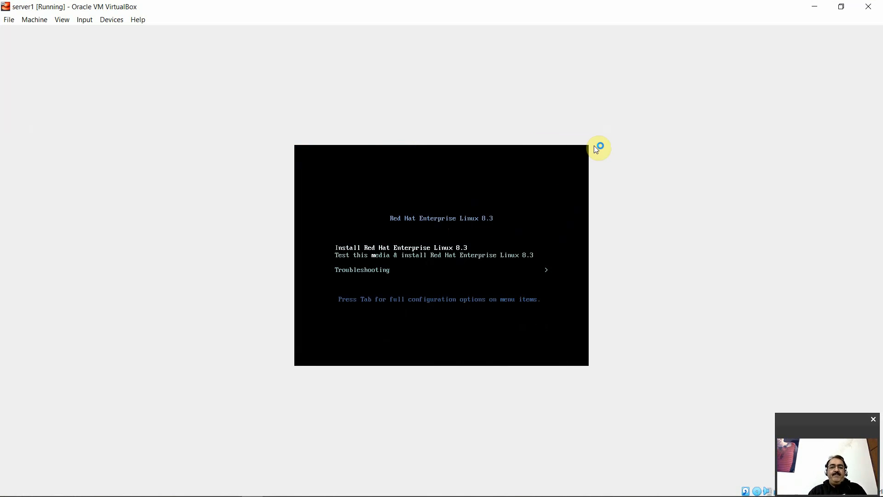
mouse_move(594, 148)
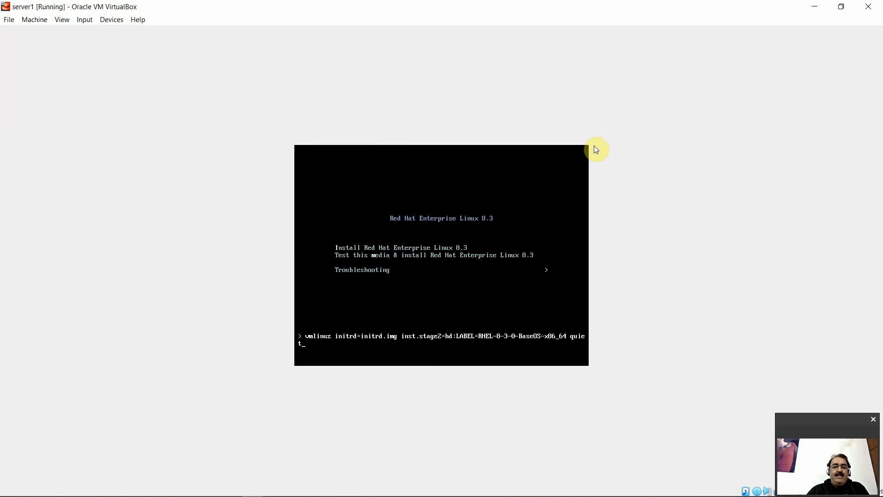
mouse_move(309, 341)
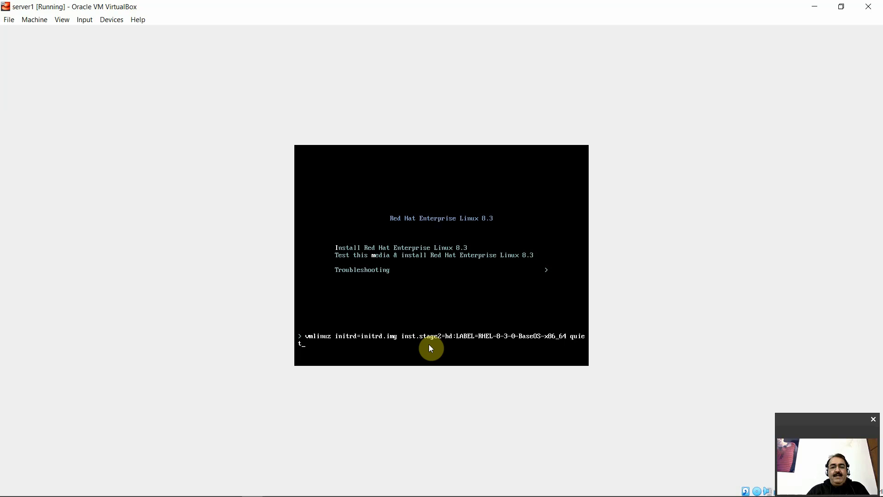
mouse_move(424, 344)
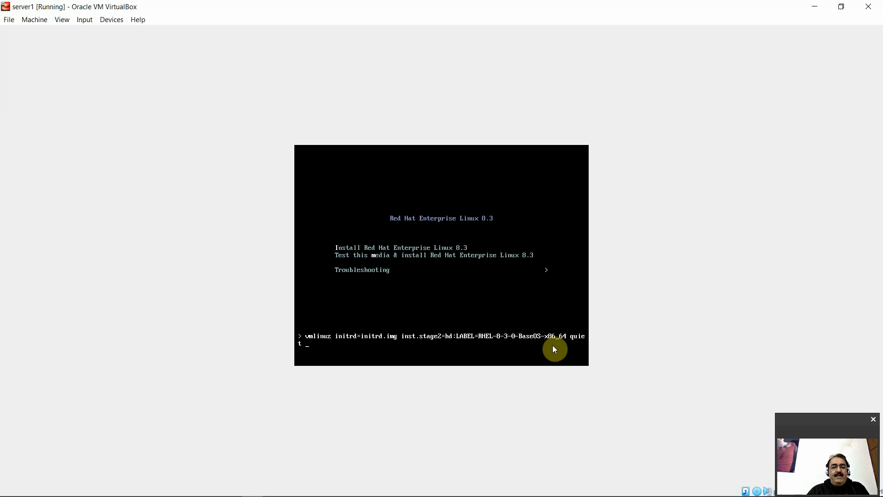
text(inst)
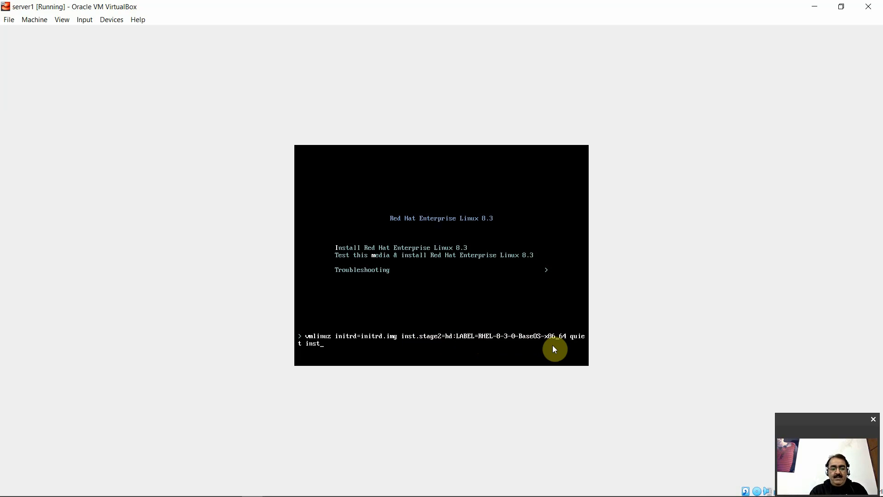
text(.text)
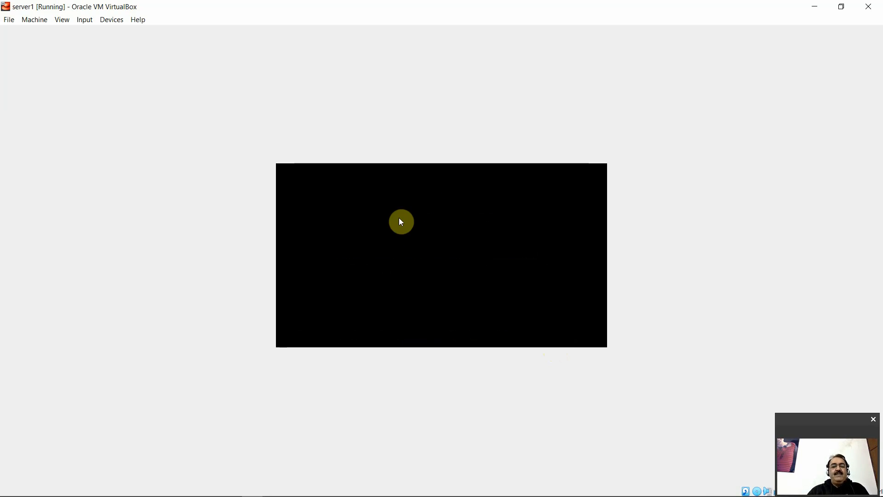
mouse_move(463, 231)
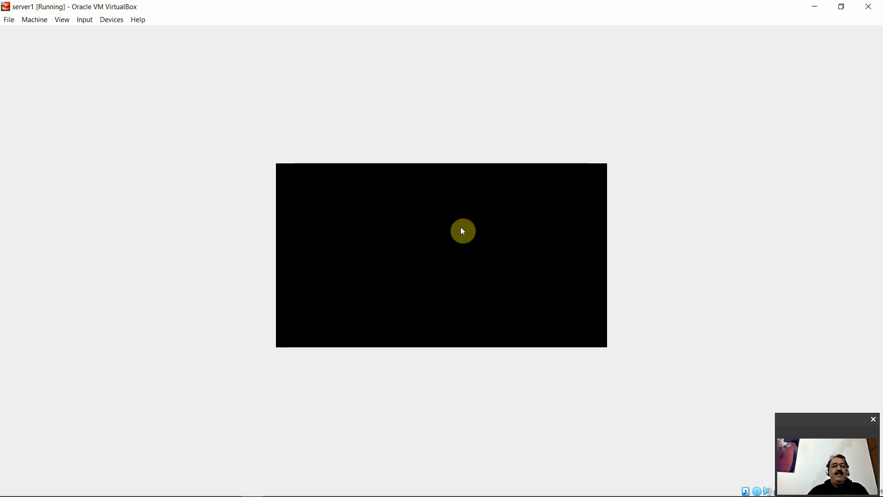
click(36, 19)
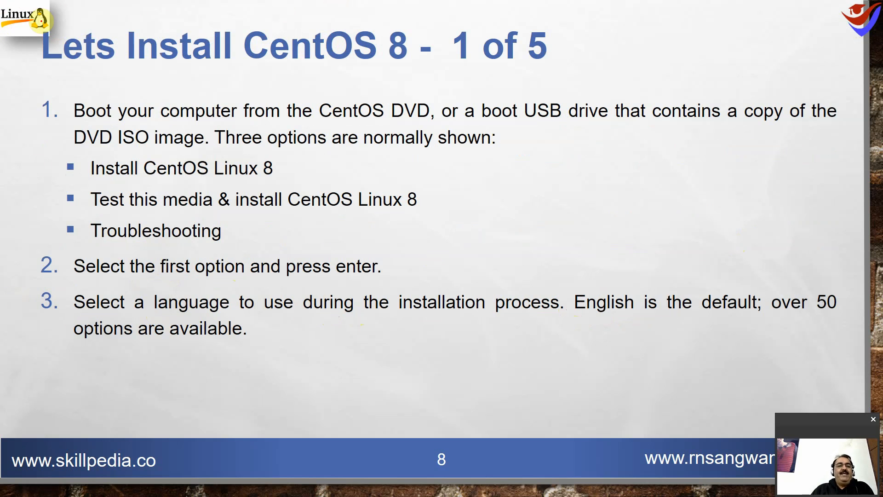
- Underline slide 8's boot instructions and the first-option-press-Enter step in red ink
drag(74, 118, 259, 122)
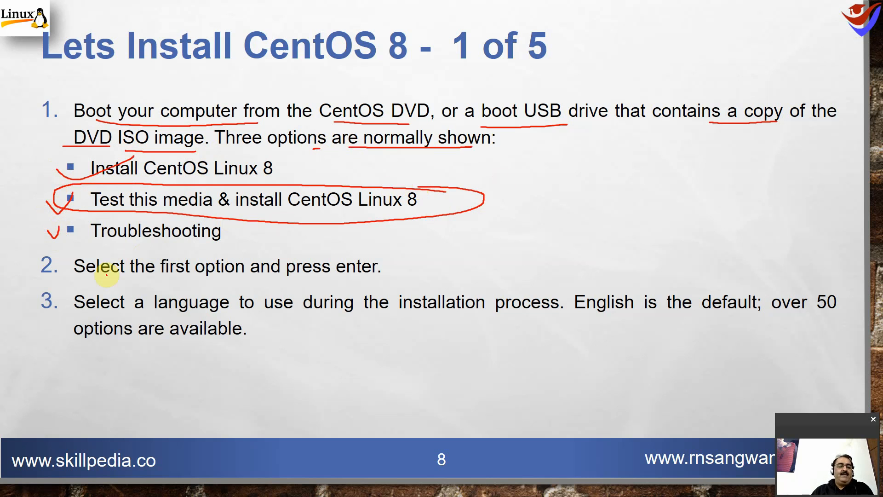
drag(93, 284, 371, 283)
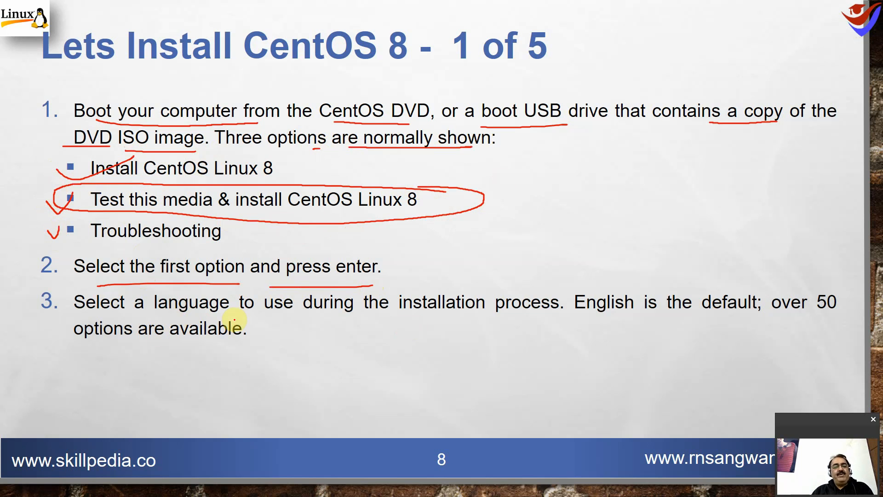
mouse_move(219, 314)
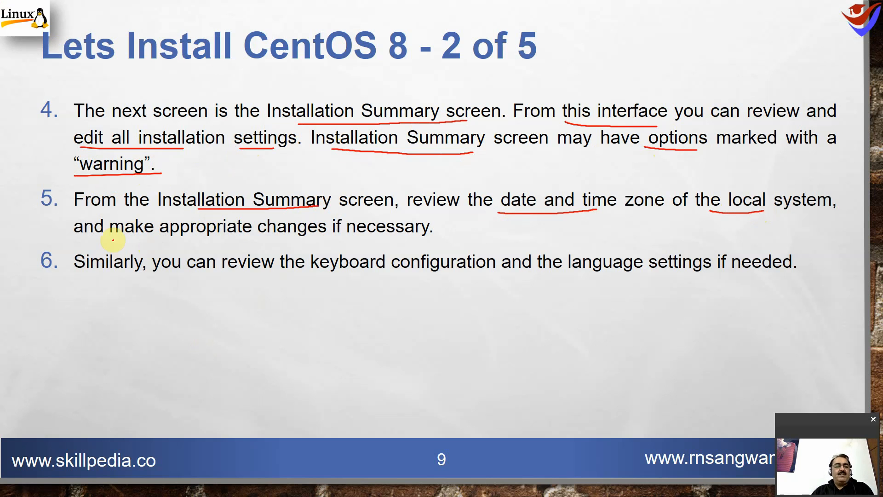
- Underline the review steps on the Installation Summary slide 9
drag(74, 241, 433, 236)
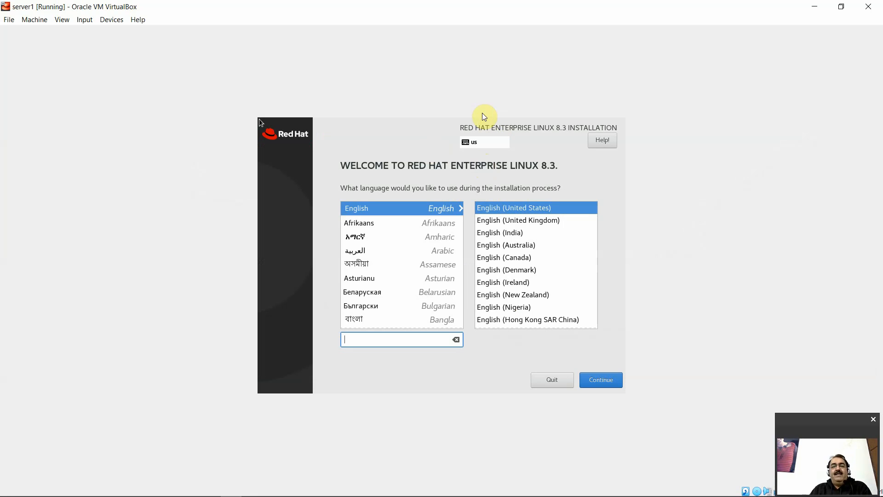
mouse_move(455, 164)
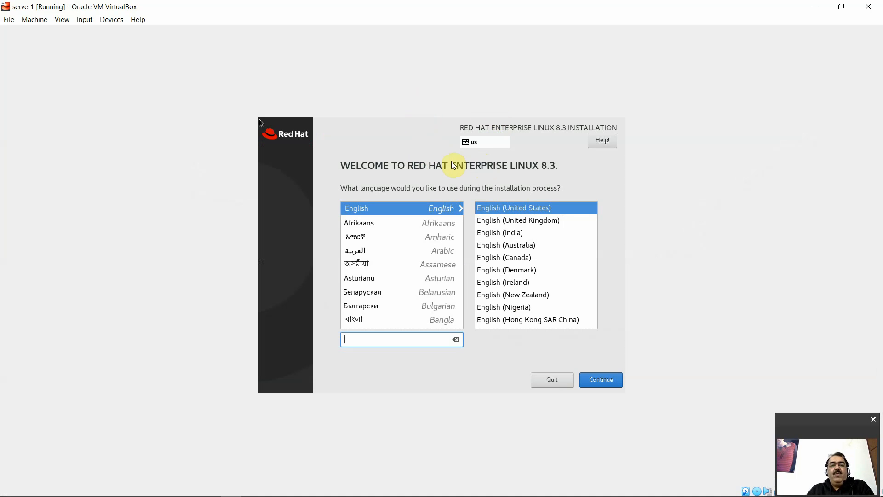
mouse_move(552, 171)
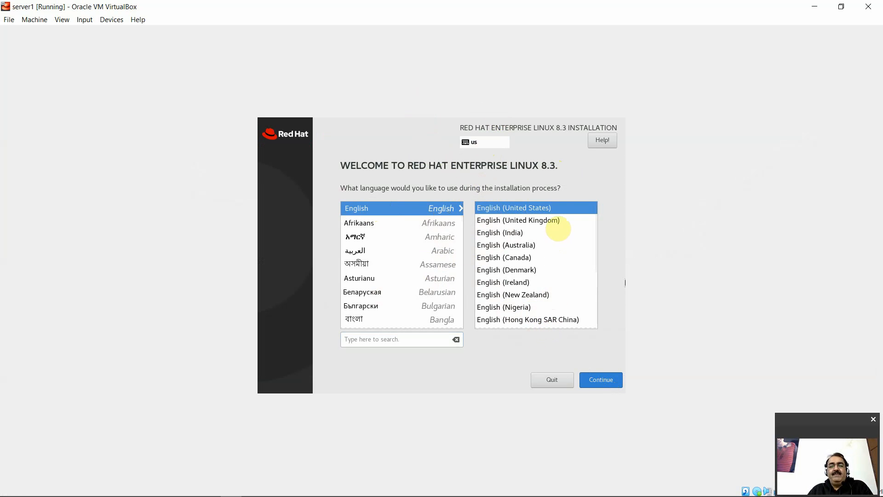
- Continue with English (United States) and confirm Time & Date as Asia/Kolkata
click(600, 379)
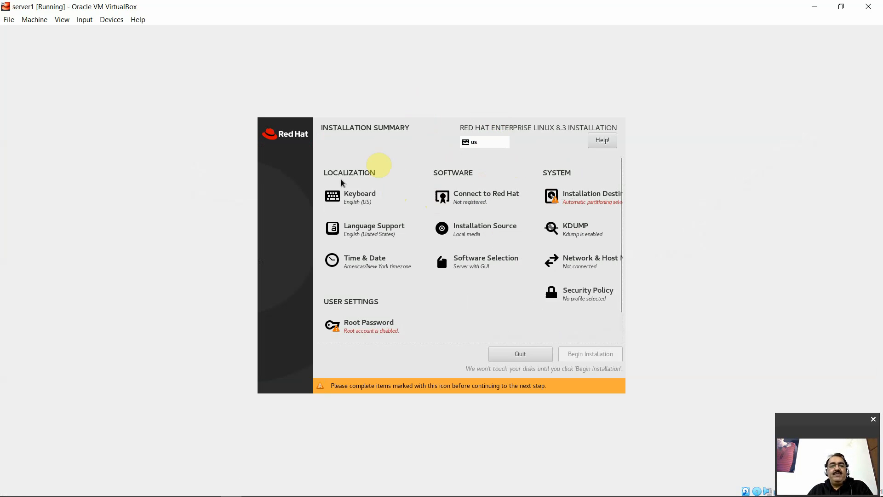
mouse_move(364, 196)
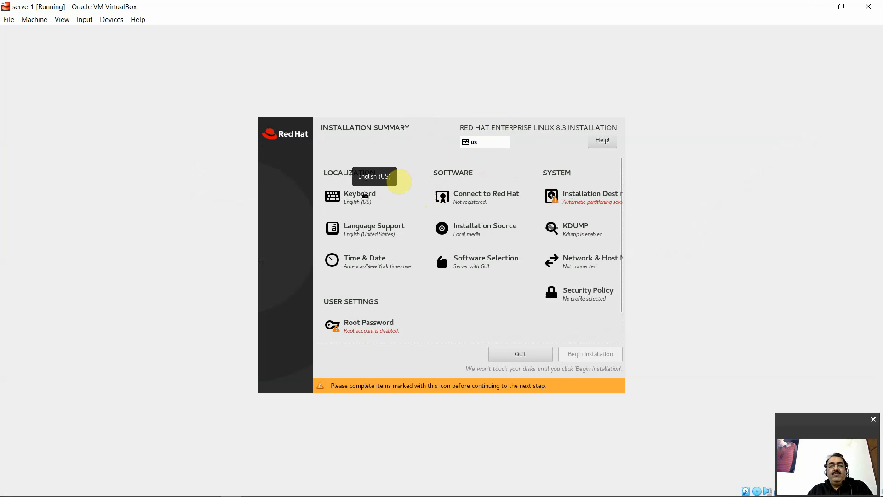
mouse_move(415, 312)
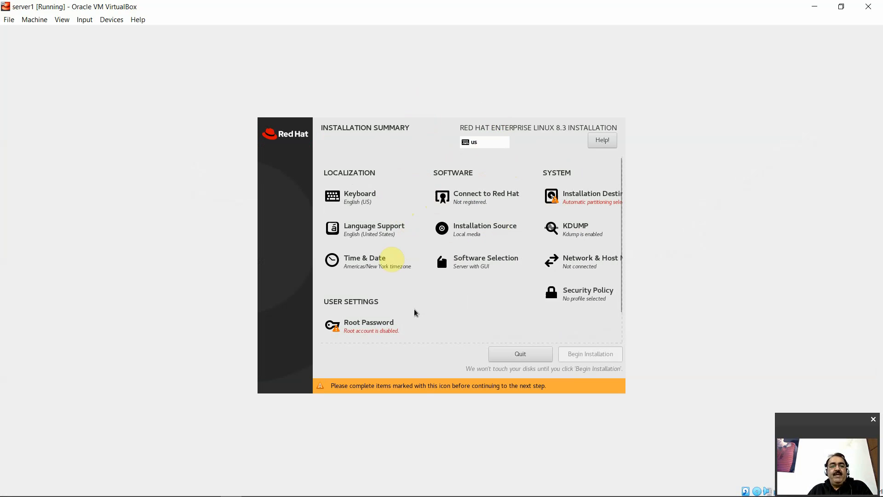
click(360, 260)
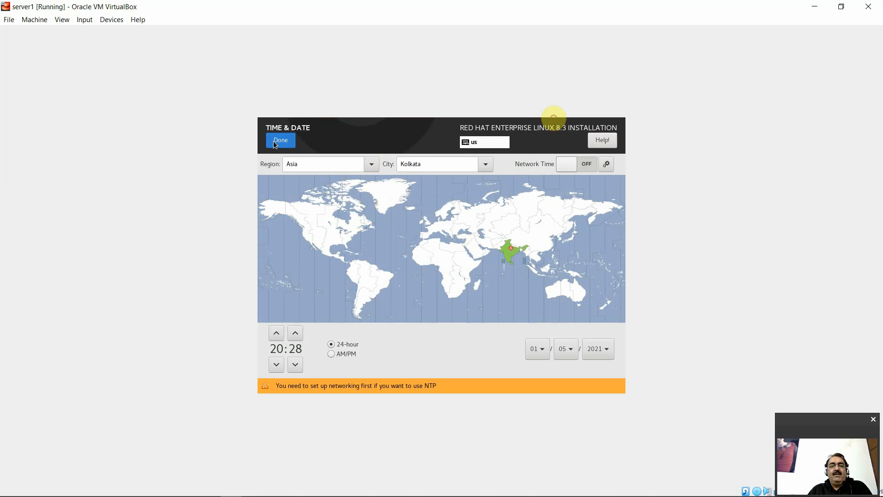
click(280, 140)
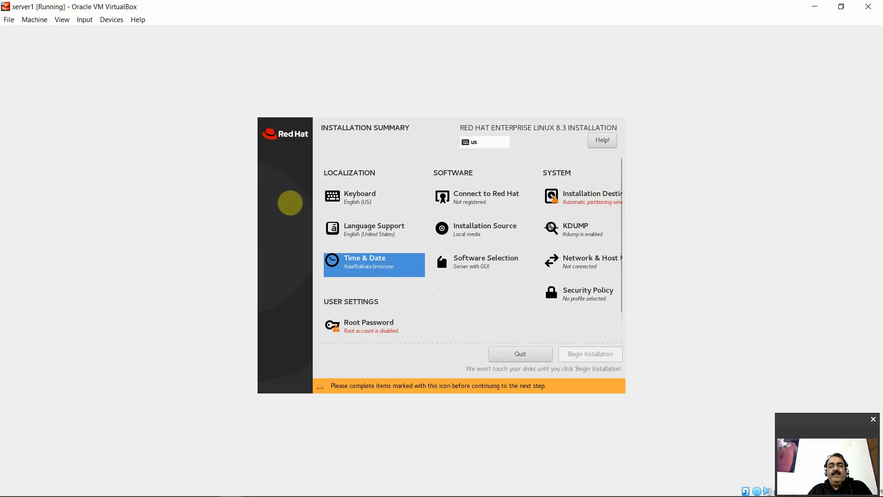
- Set and confirm the root password, accepting the weak-password warning
click(368, 322)
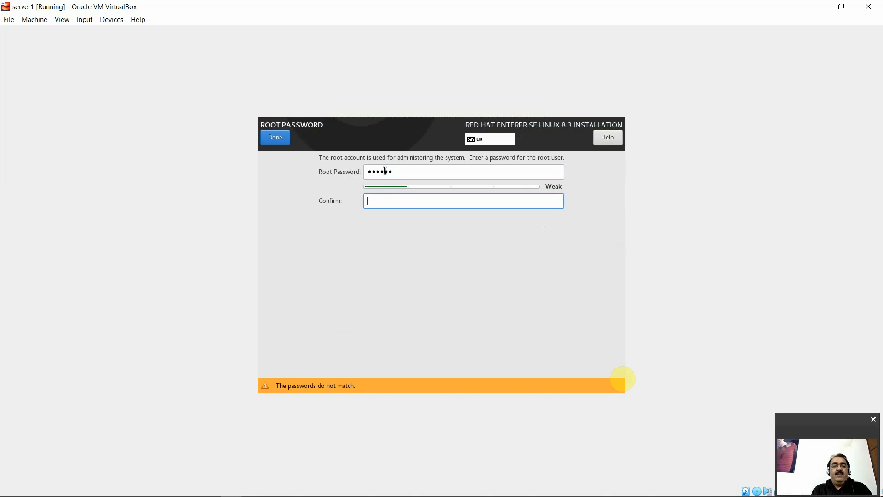
text(••••••)
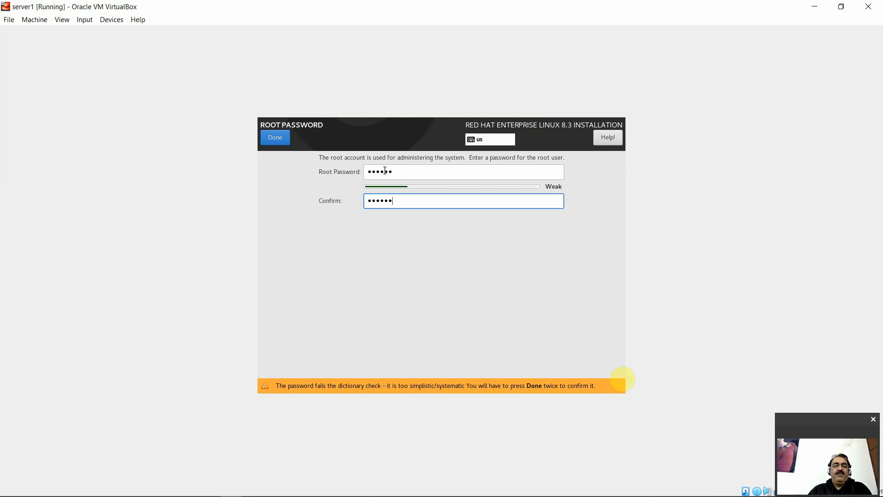
click(275, 137)
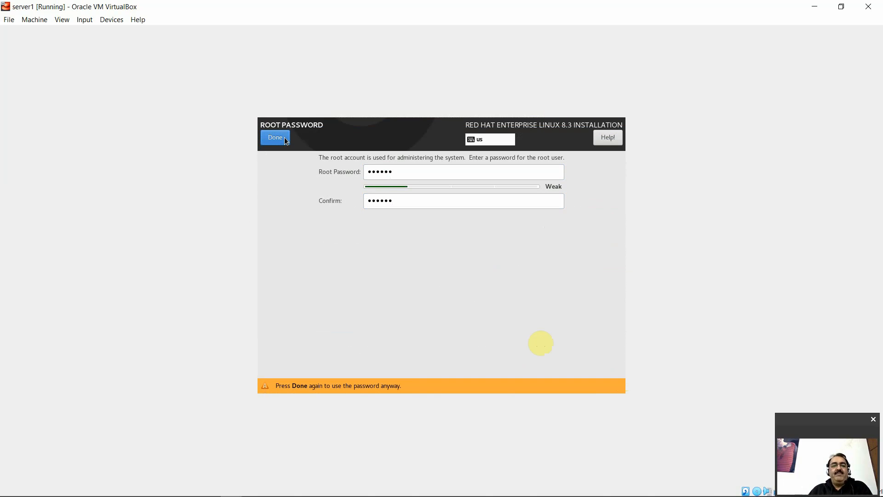
click(275, 137)
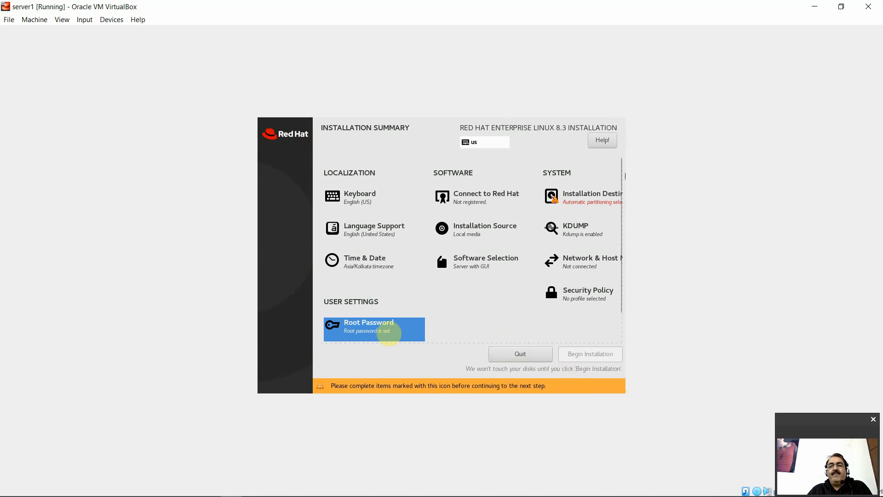
- Choose the 20 GiB disk as installation destination with automatic partitioning and review reclaimable space
click(590, 195)
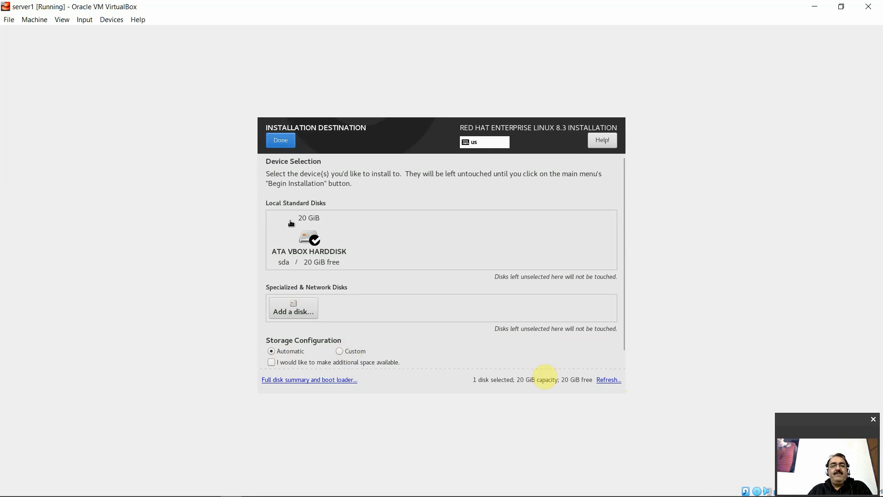
click(309, 240)
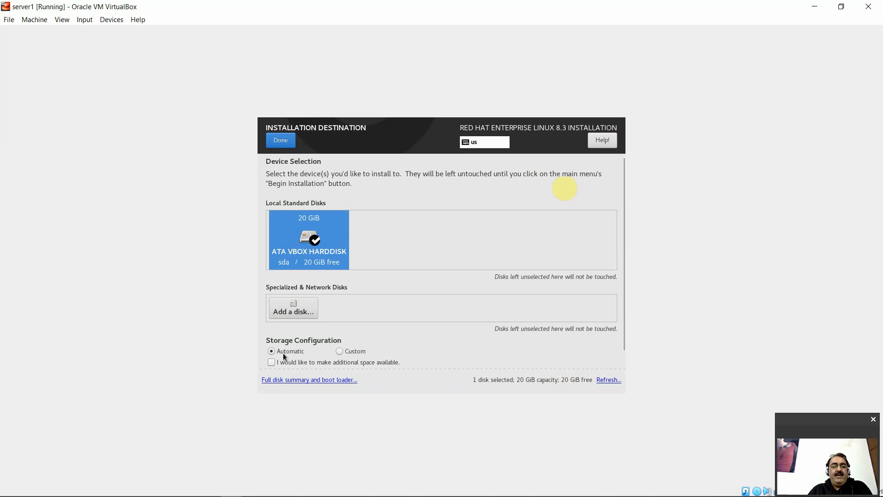
mouse_move(280, 368)
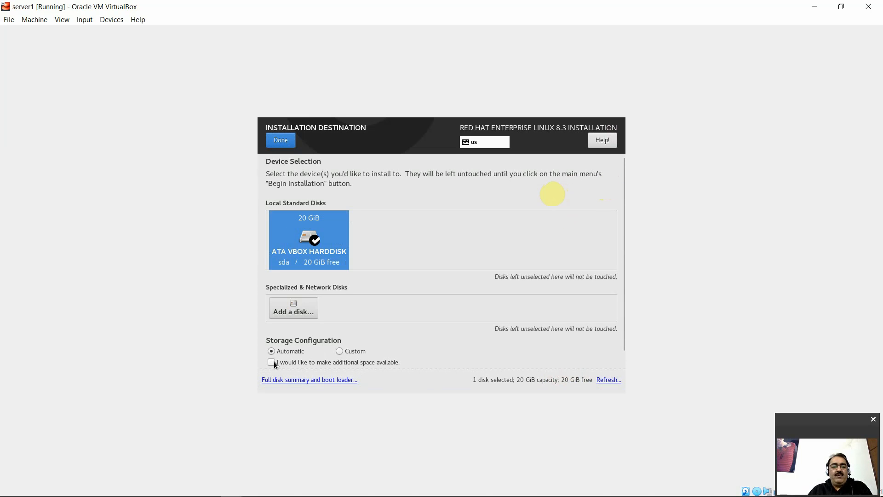
click(271, 362)
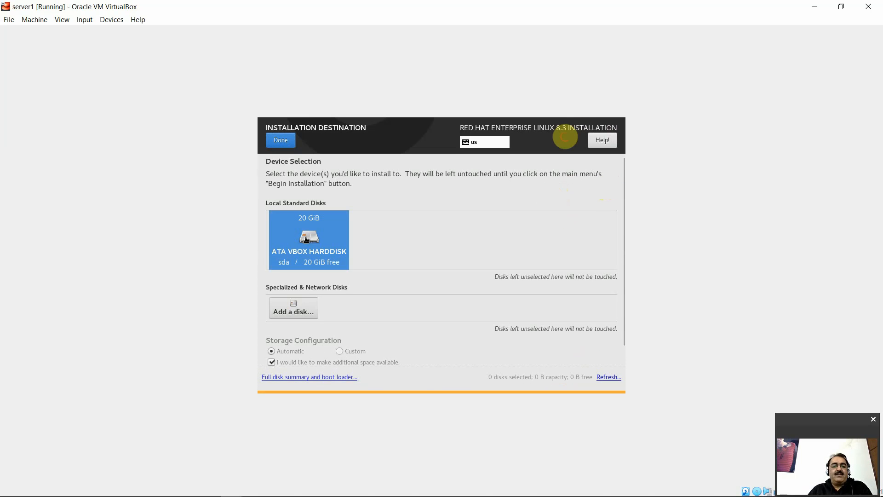
click(309, 238)
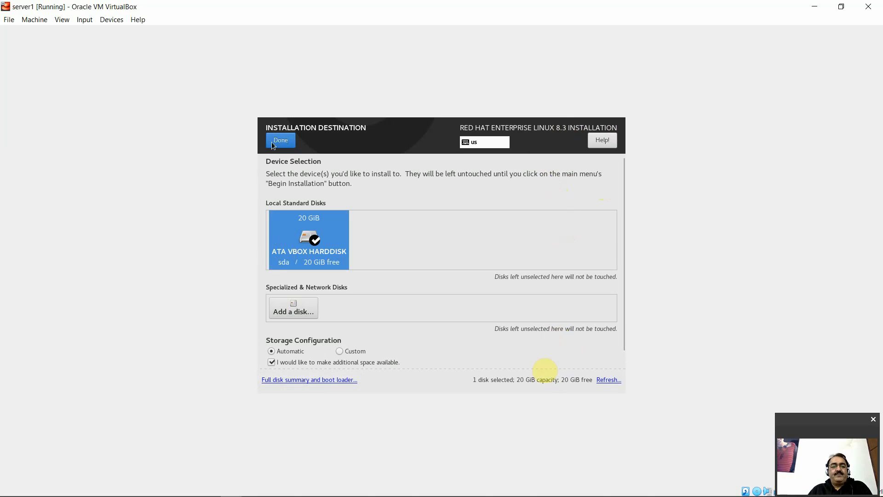
click(279, 140)
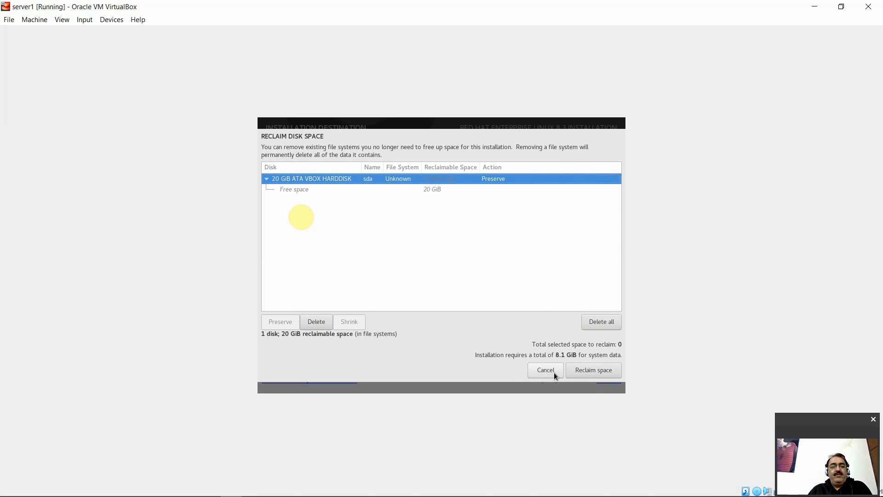
- Cancel Reclaim Disk Space, clear the extra-space option and return to the installation summary
click(544, 370)
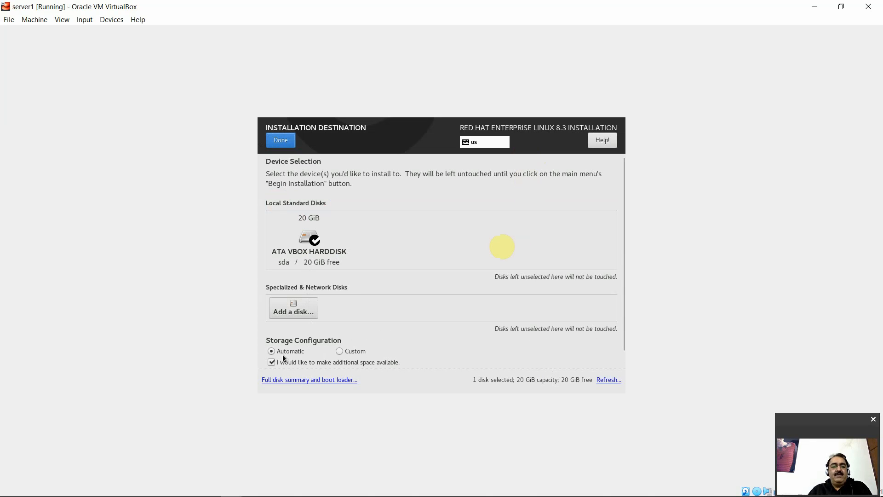
click(271, 362)
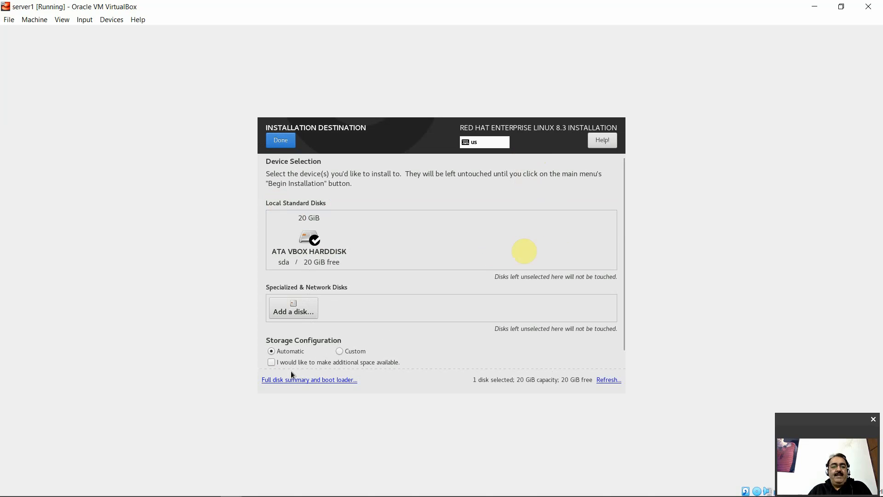
click(309, 238)
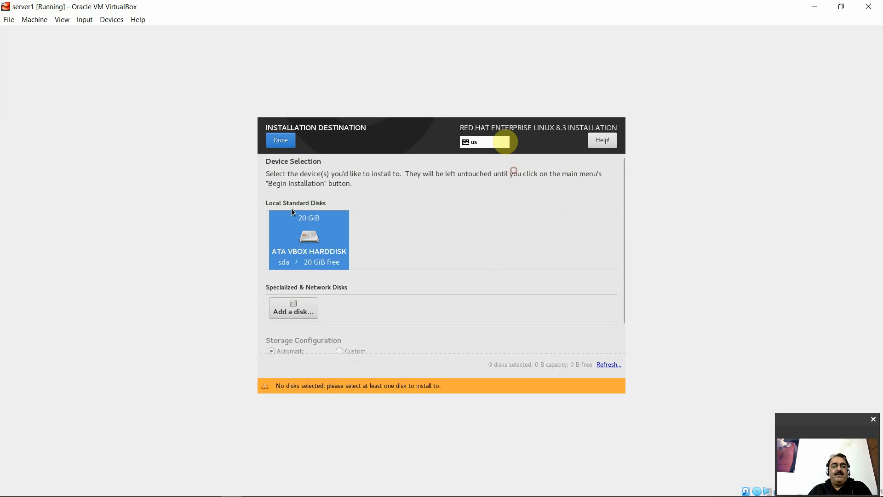
click(309, 239)
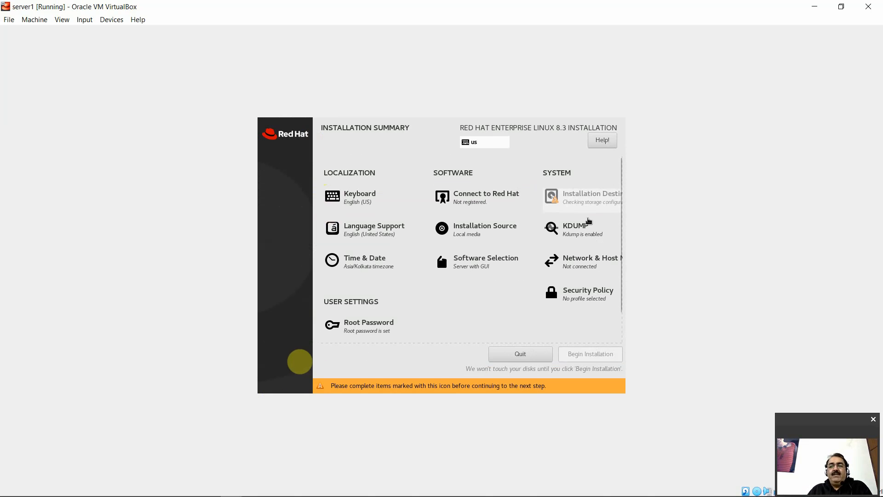
- Turn on the enp0s3 connection and select enp0s8 in Network & Host Name
click(593, 261)
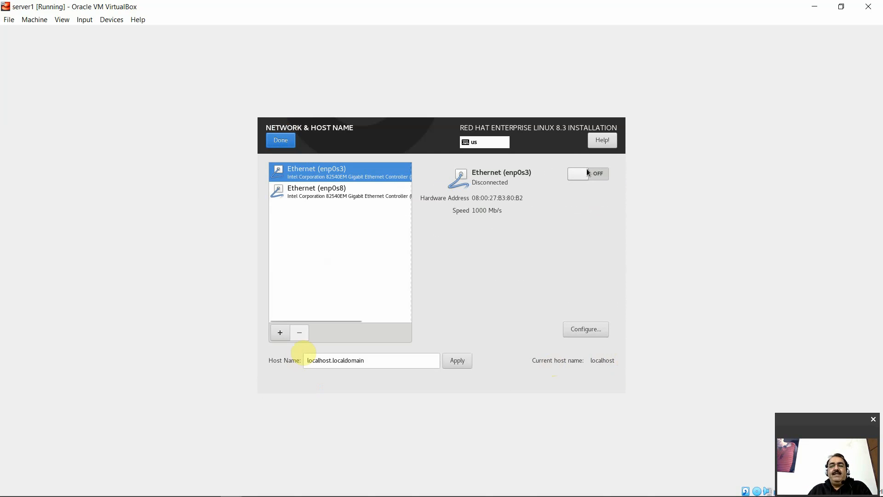
click(587, 173)
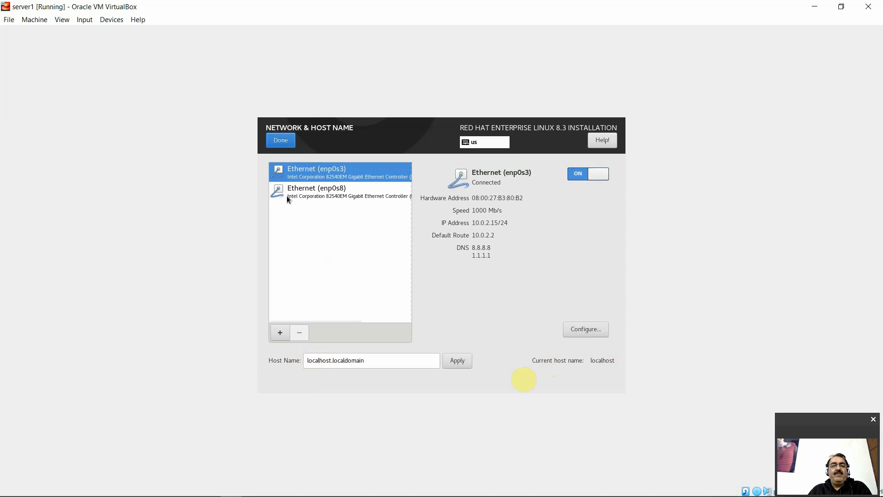
click(316, 191)
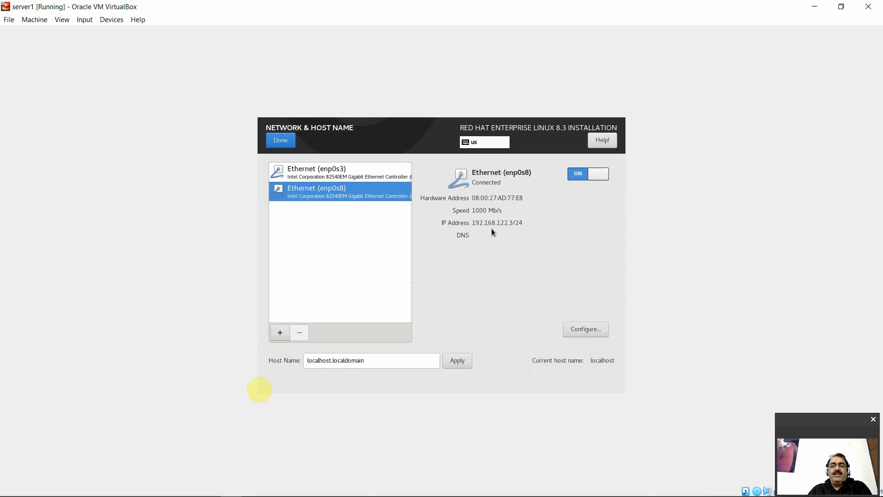
mouse_move(553, 179)
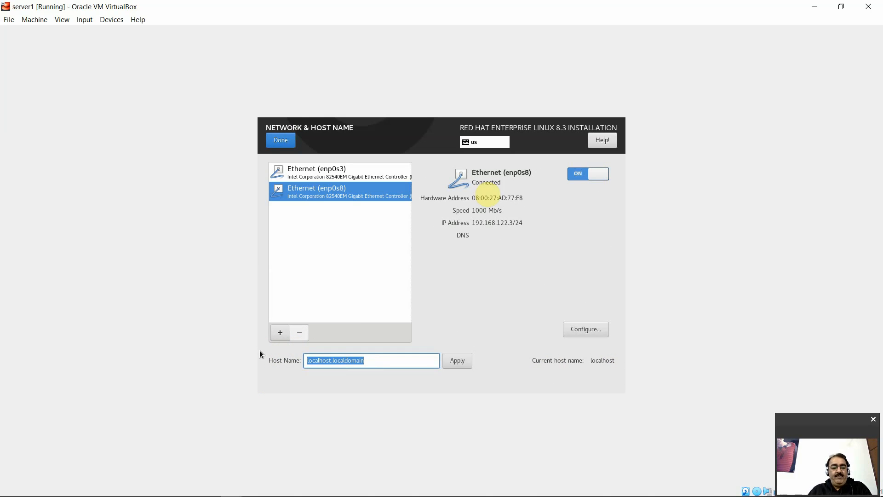
- Enter host name server1.example.com and bring up the enp0s8 connection editor
text(server)
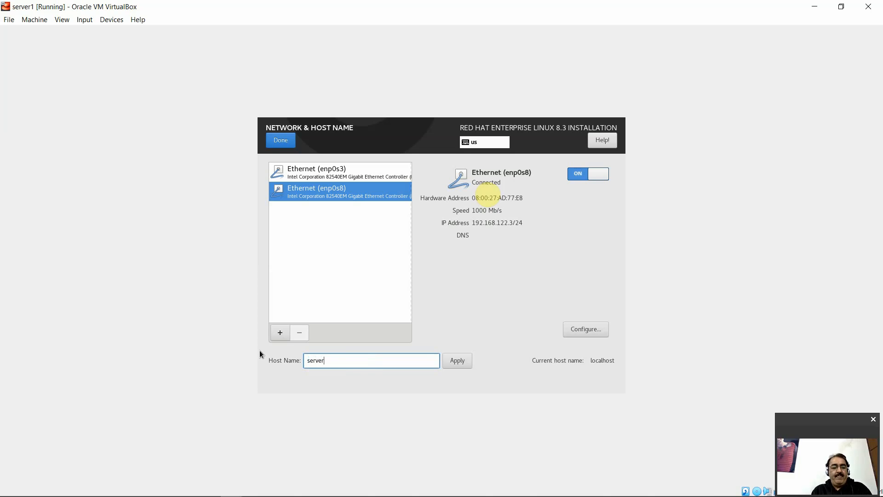
text(1.example.com)
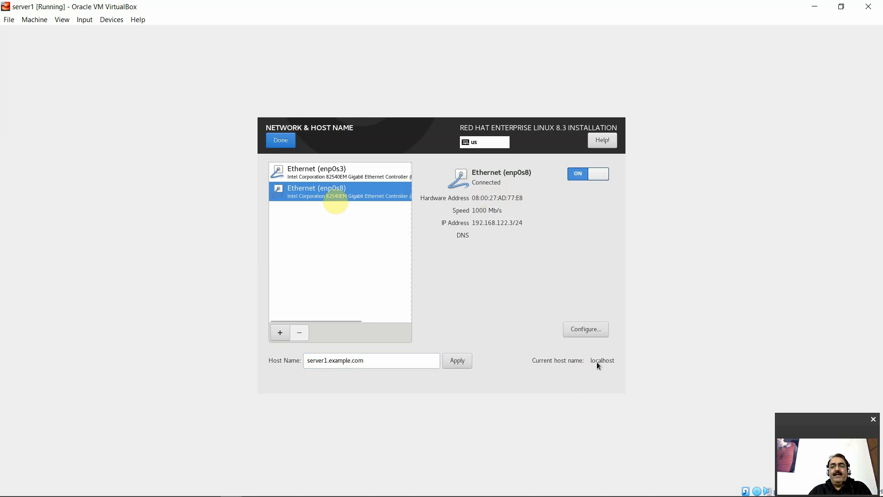
click(585, 328)
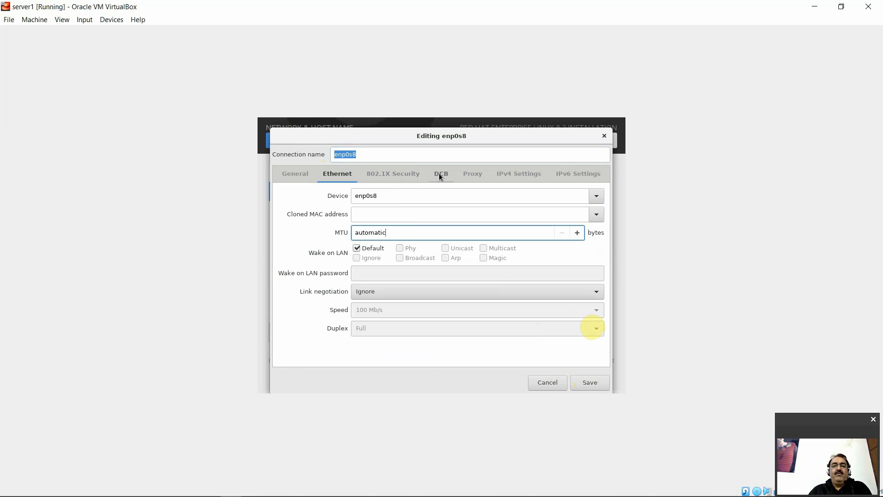
- Set IPv4 method to Manual and add static address 192.168.122.50
click(519, 173)
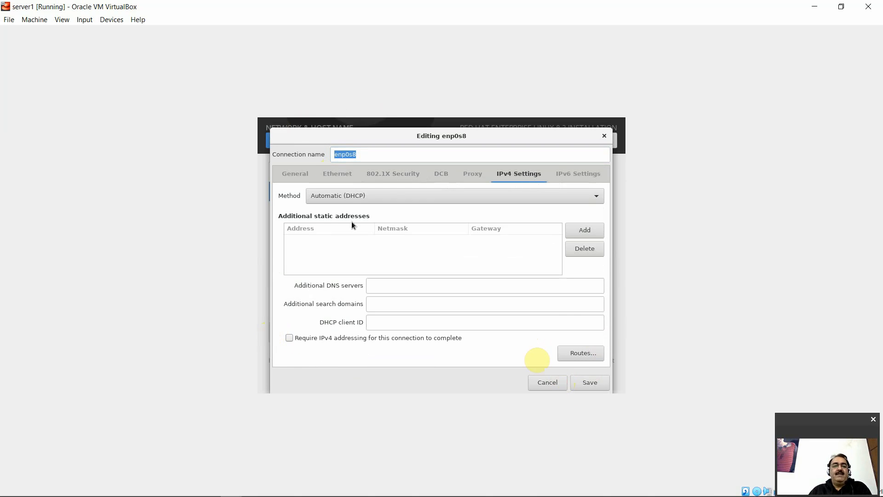
click(454, 195)
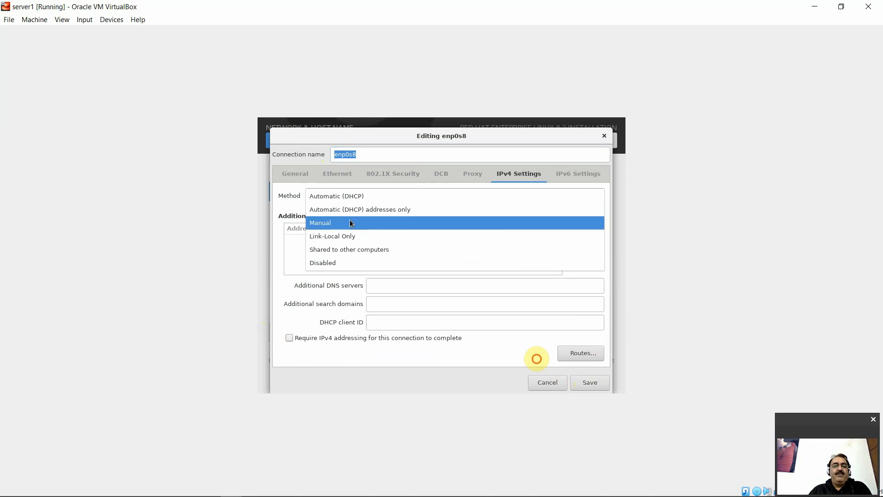
click(320, 222)
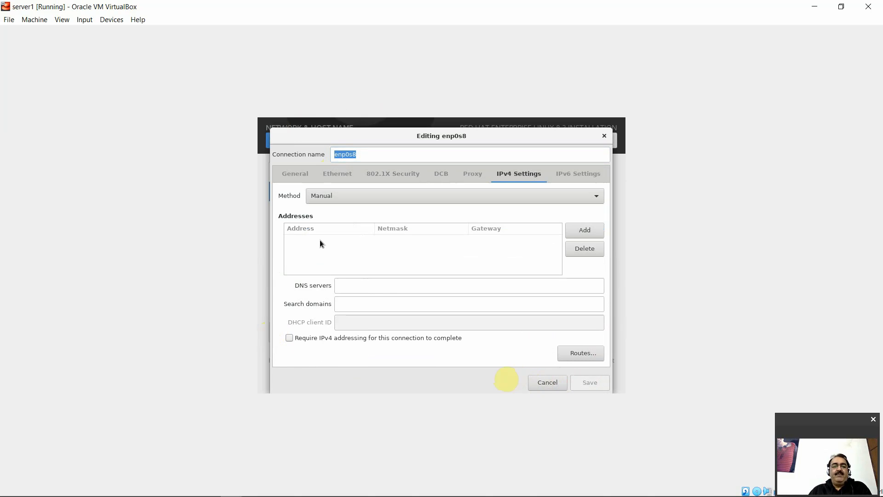
click(584, 230)
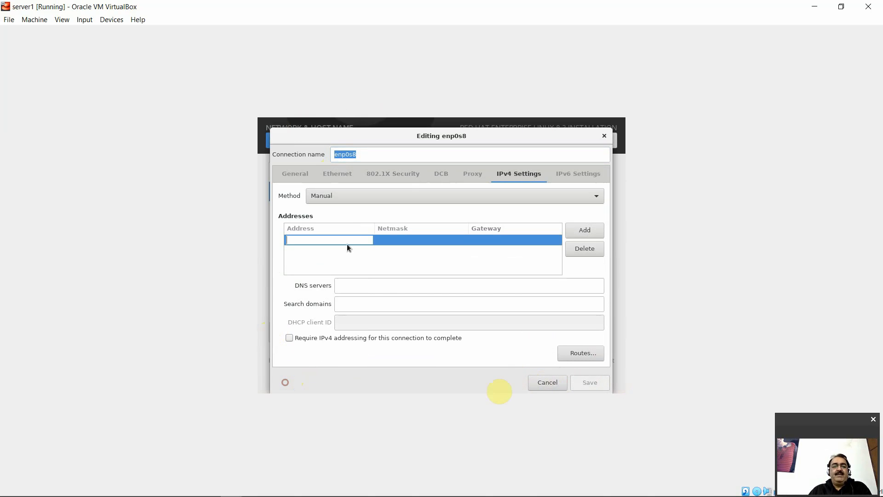
text(19)
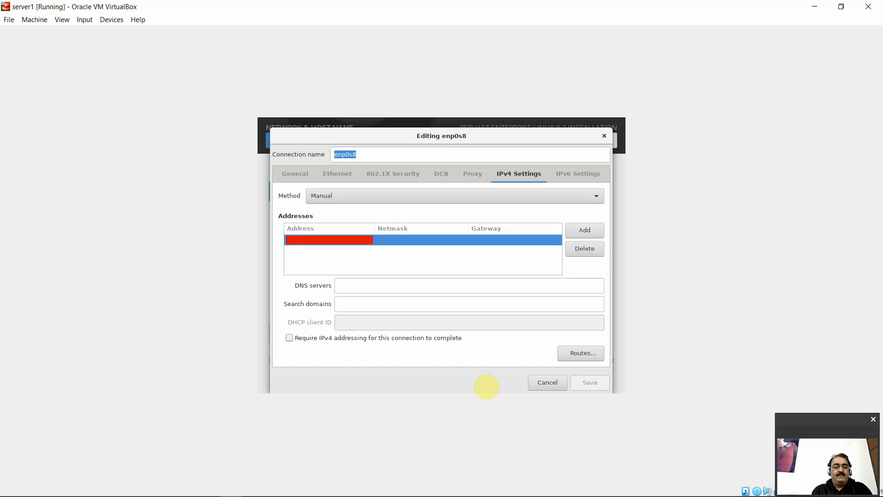
text(192.168.122.)
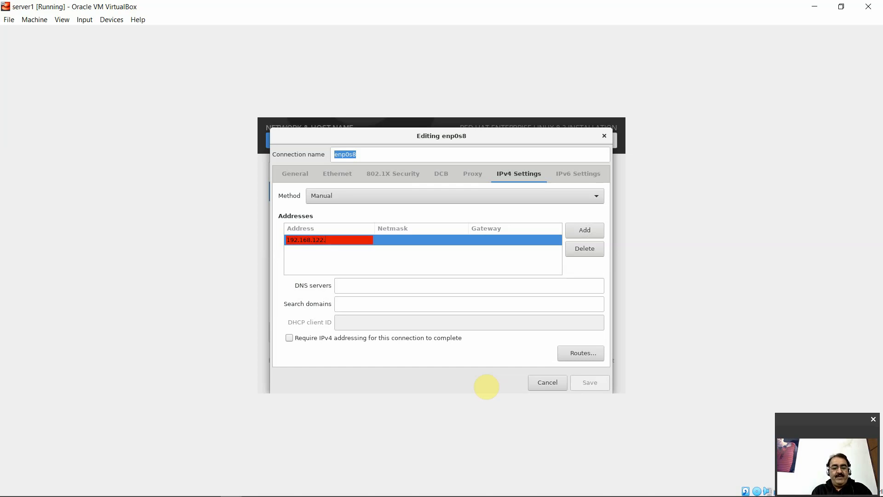
- Enter netmask 255.255.255.0 and gateway 192.168.122.1, then save the connection
click(428, 239)
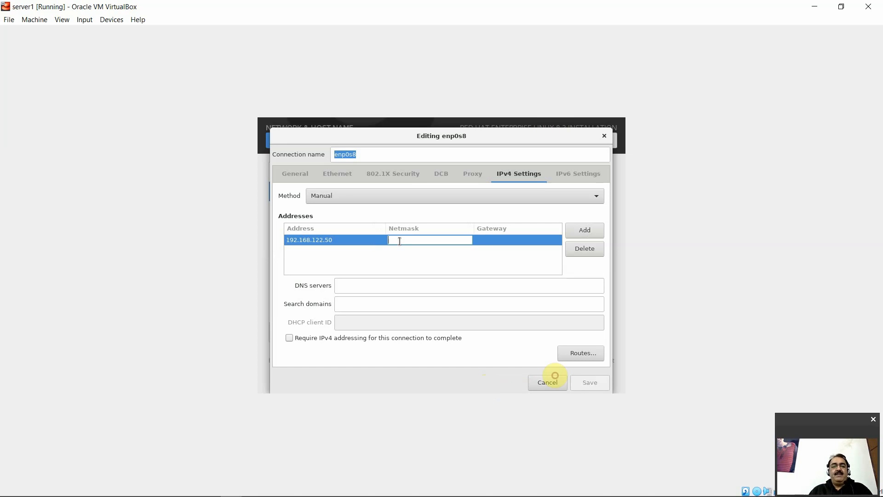
text(255.)
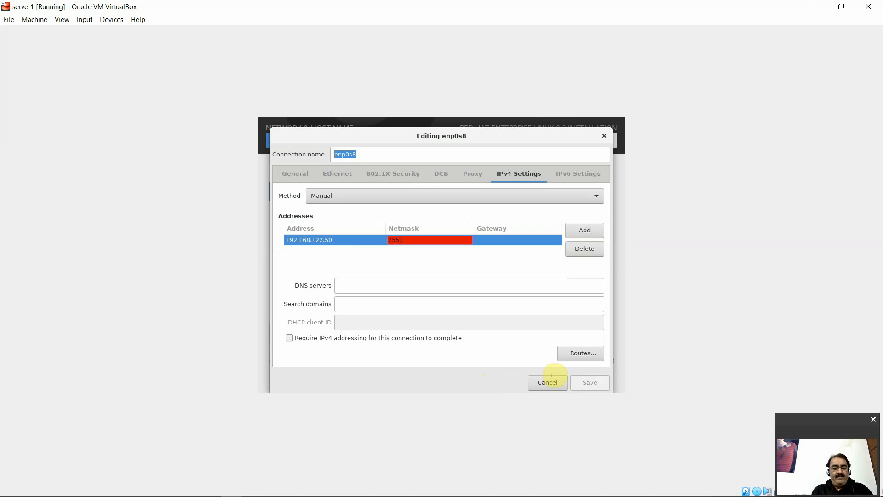
text(255.255.)
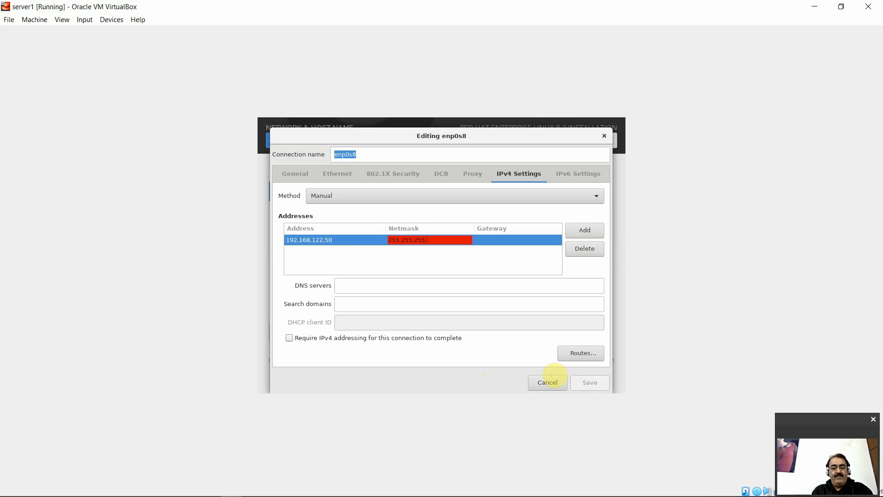
click(517, 239)
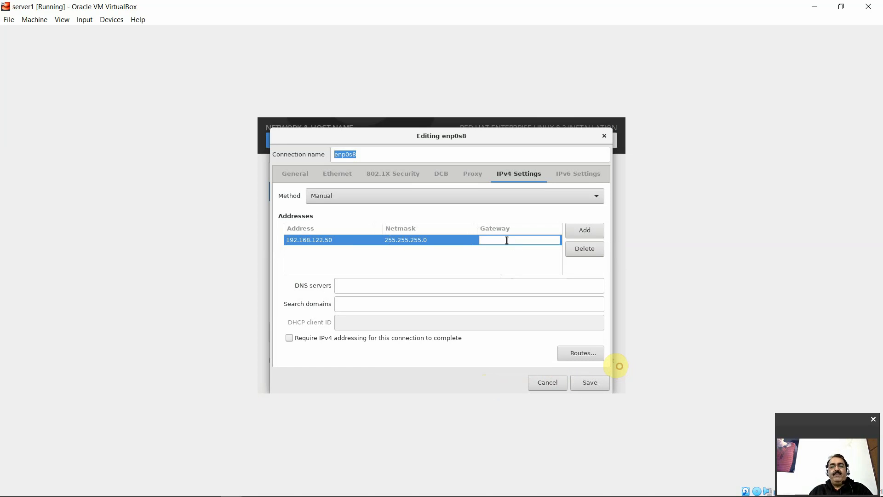
text(192.)
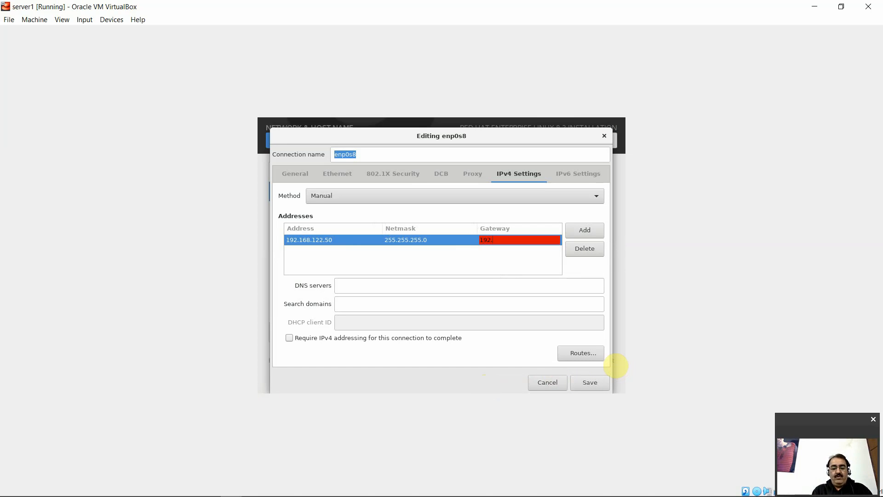
text(168.122.1)
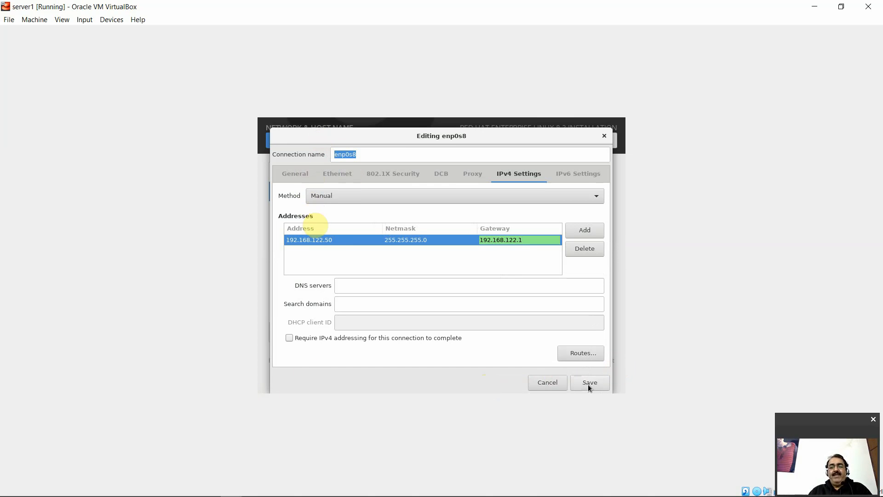
click(589, 381)
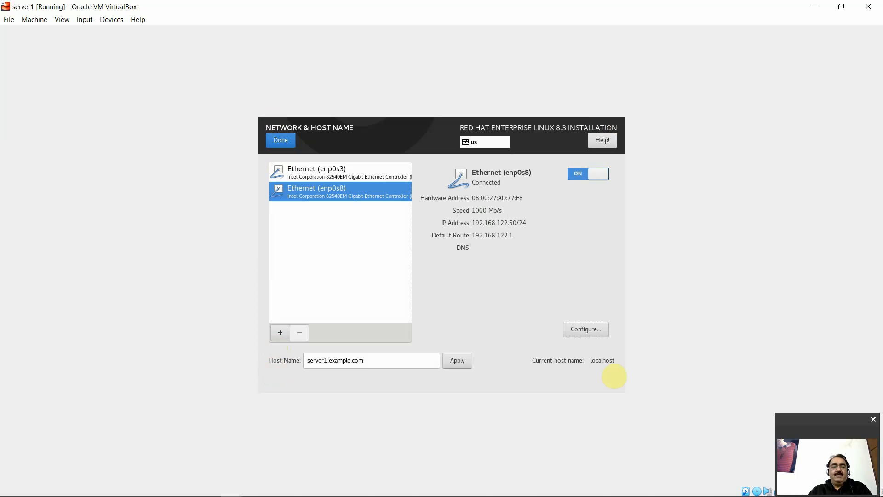
- Finish Network & Host Name and confirm Server with GUI as the software environment
click(281, 140)
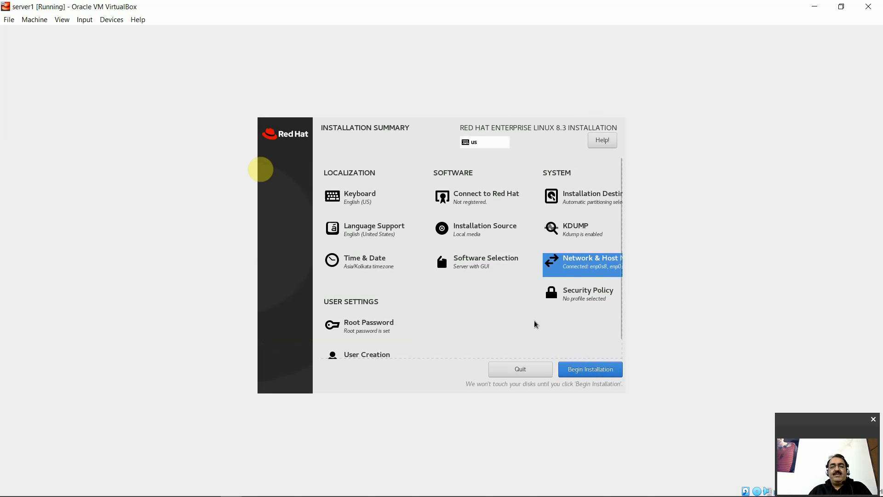
click(485, 261)
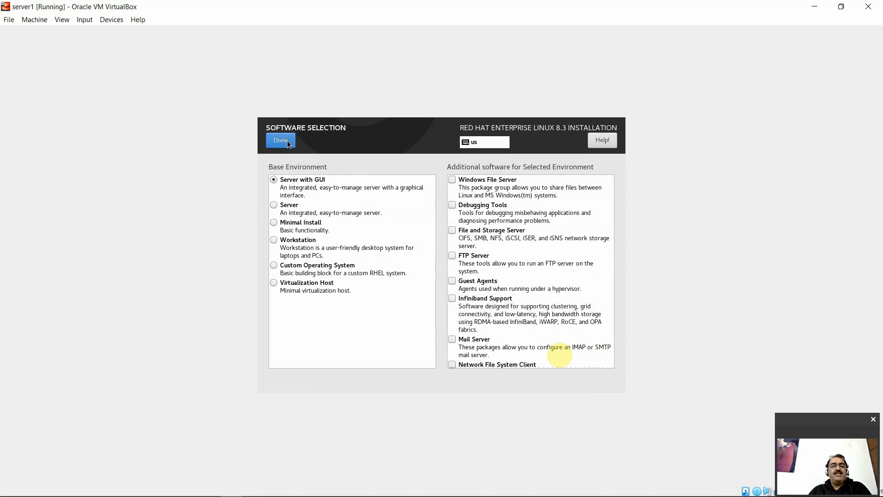
click(280, 140)
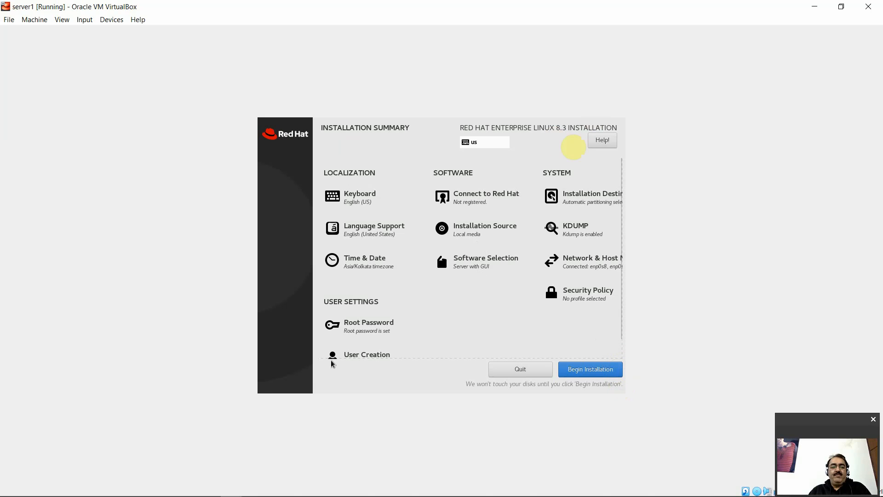
- Create administrator user 'sangwan' with a password and return to the summary
click(366, 354)
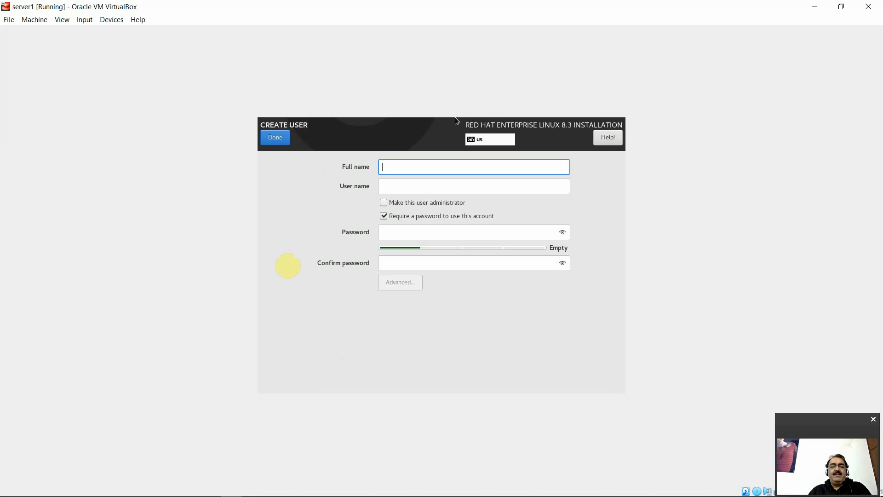
text(sangwan)
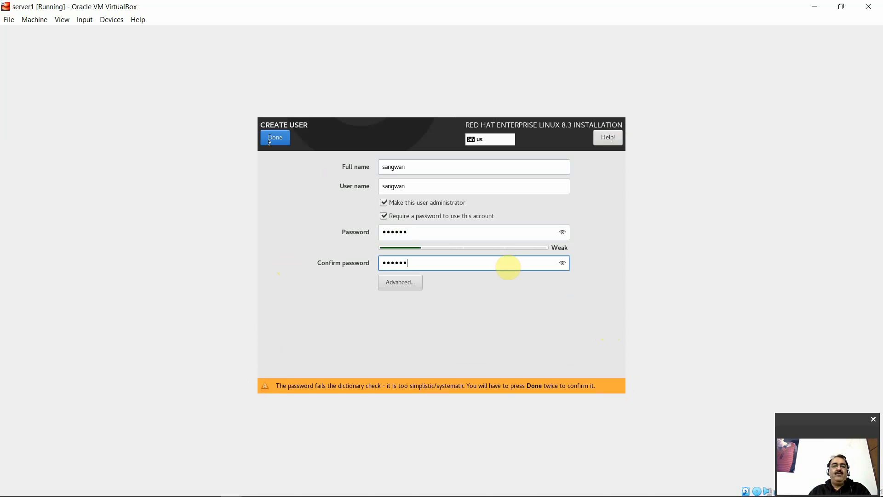
click(275, 137)
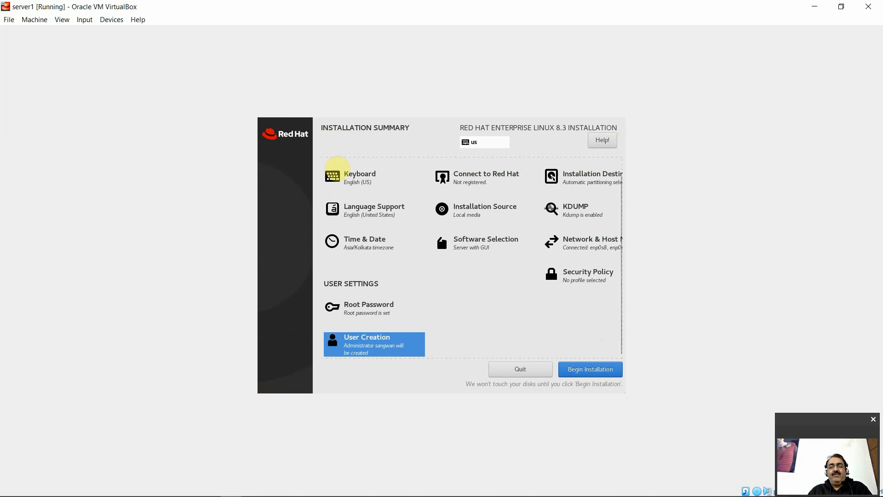
- Begin the RHEL 8.3 installation and wait until it reports Complete
click(591, 369)
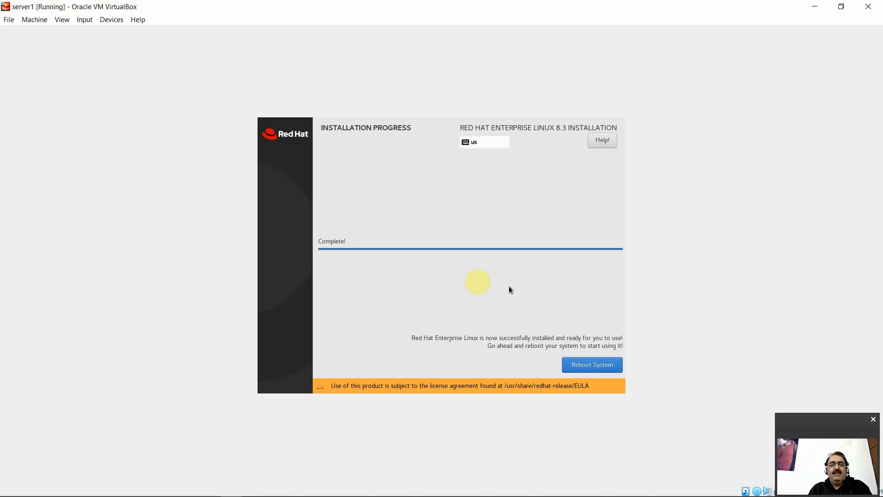
mouse_move(572, 305)
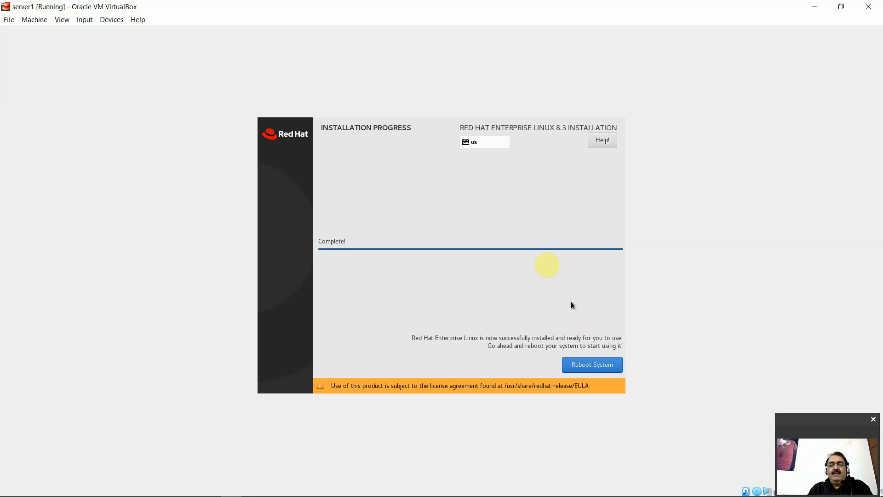
- Reboot the installed system and eject the RHEL ISO from the VM's optical drive
click(592, 365)
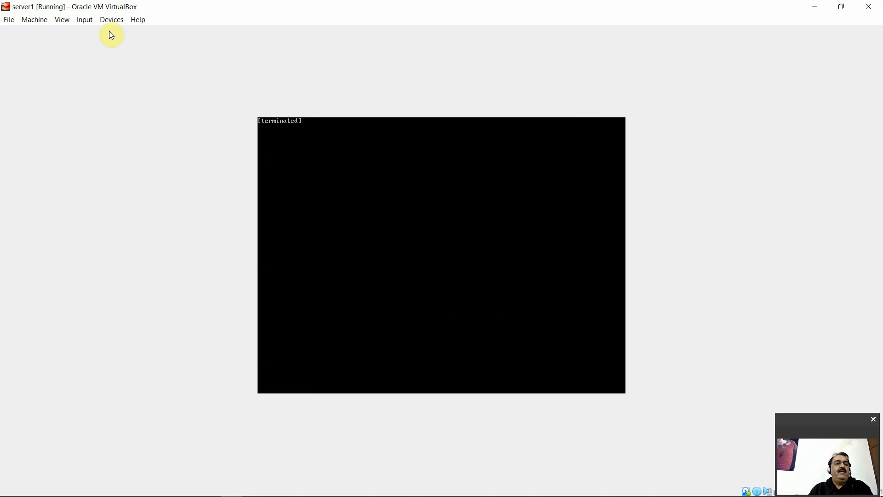
click(111, 19)
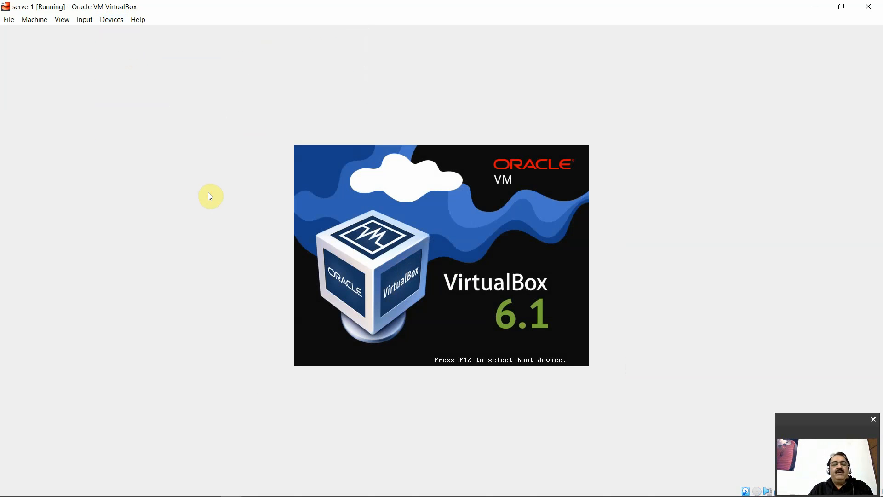
click(111, 19)
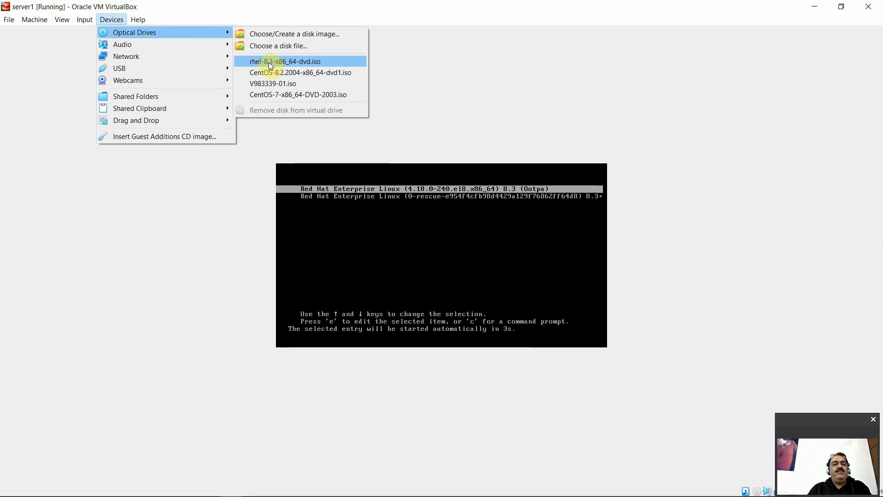
click(272, 60)
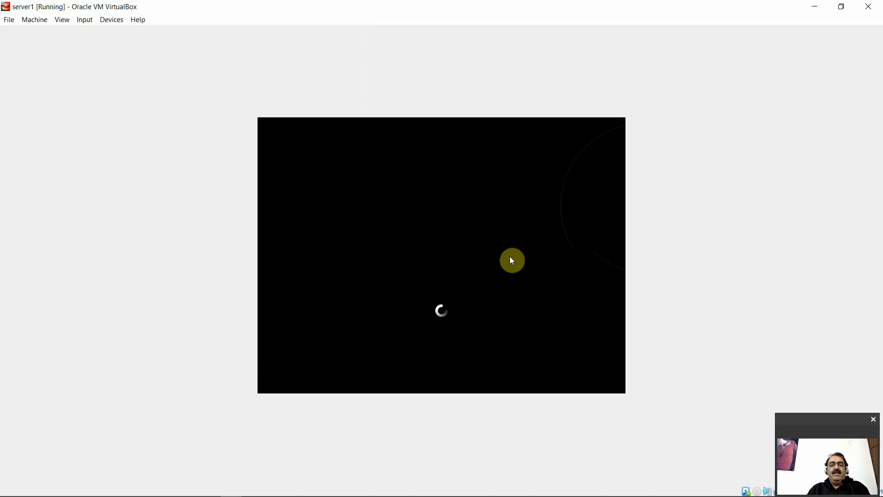
mouse_move(559, 264)
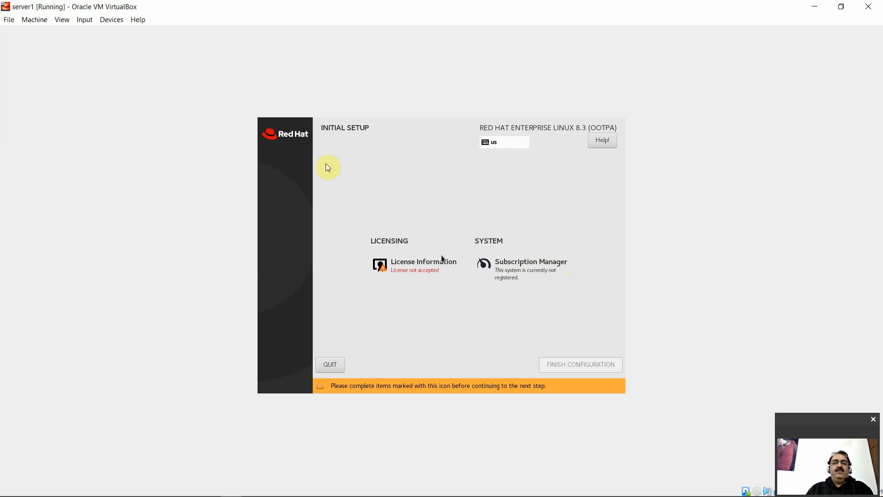
mouse_move(400, 263)
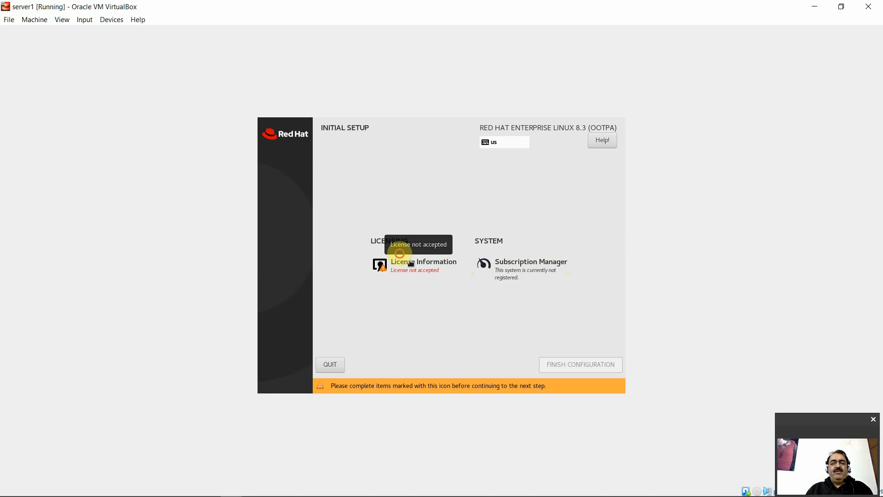
- Accept the license on the License Information page and return to Initial Setup
click(424, 261)
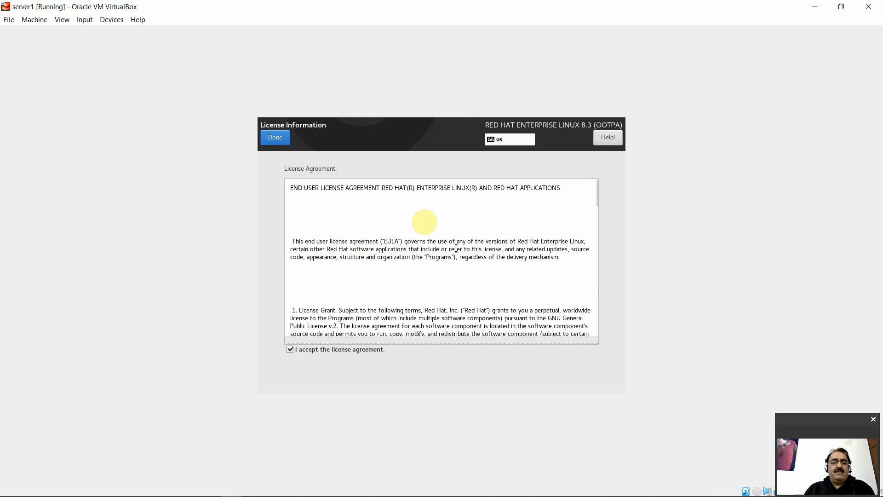
scroll(down, 3)
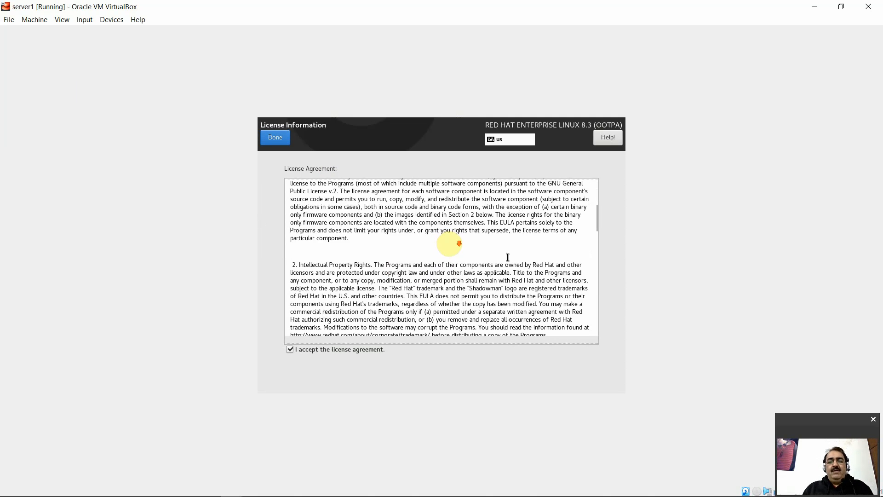
scroll(down, 3)
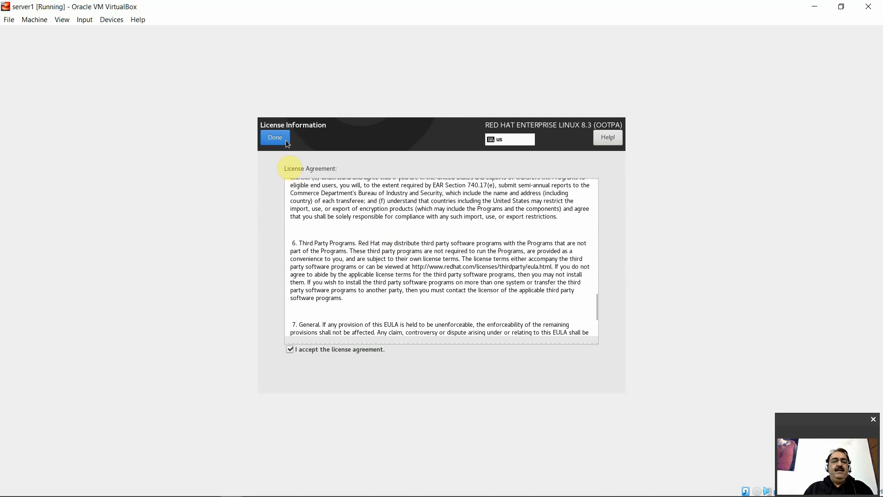
click(275, 138)
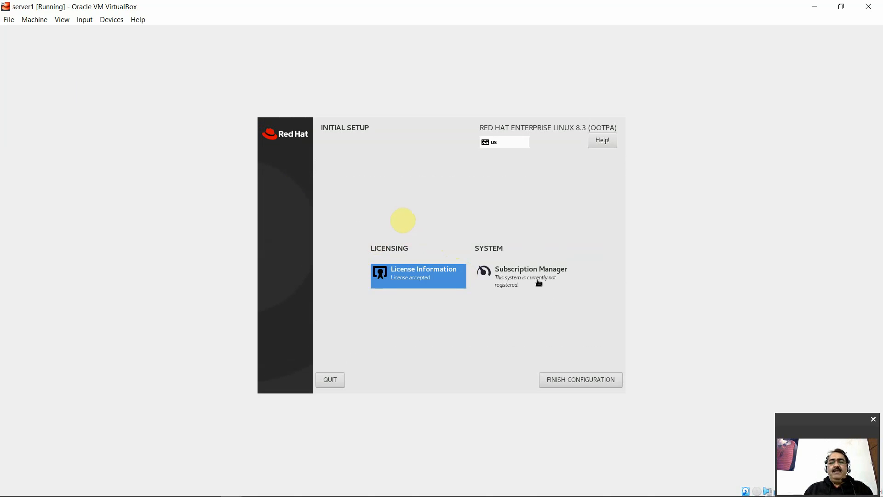
- Register the system with Red Hat using the default server and account 'theskillpedia'
click(530, 268)
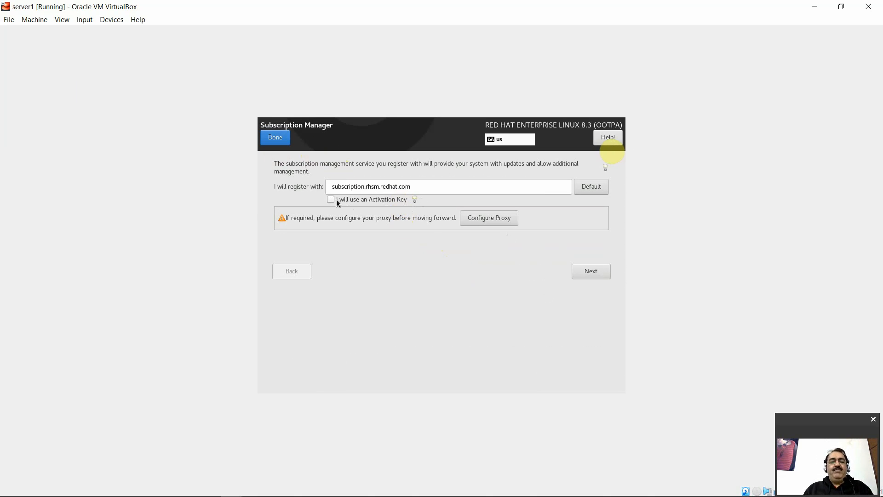
mouse_move(340, 228)
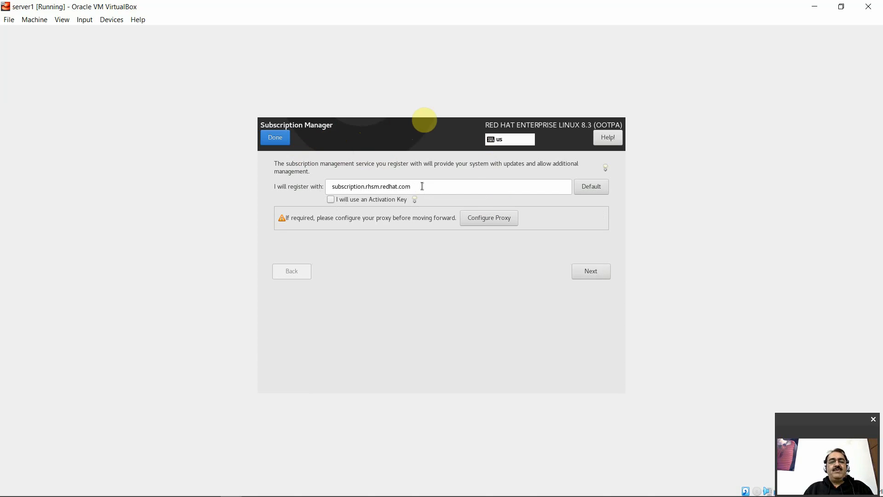
mouse_move(430, 192)
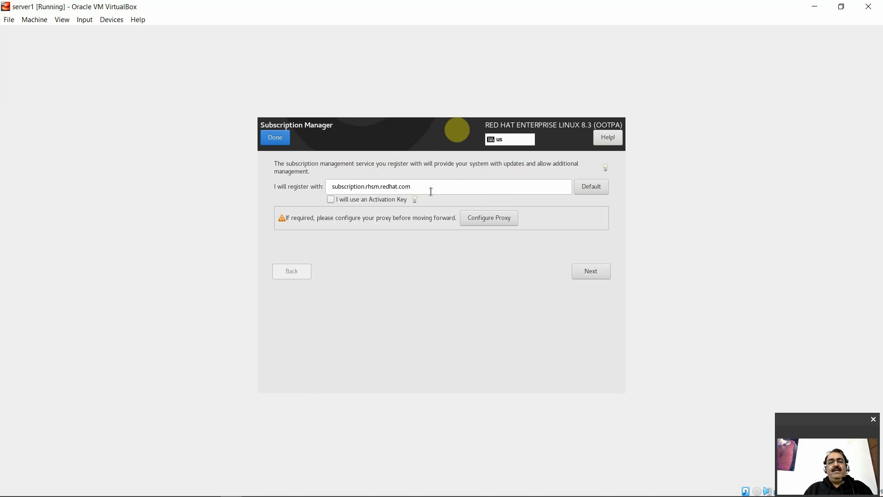
click(590, 270)
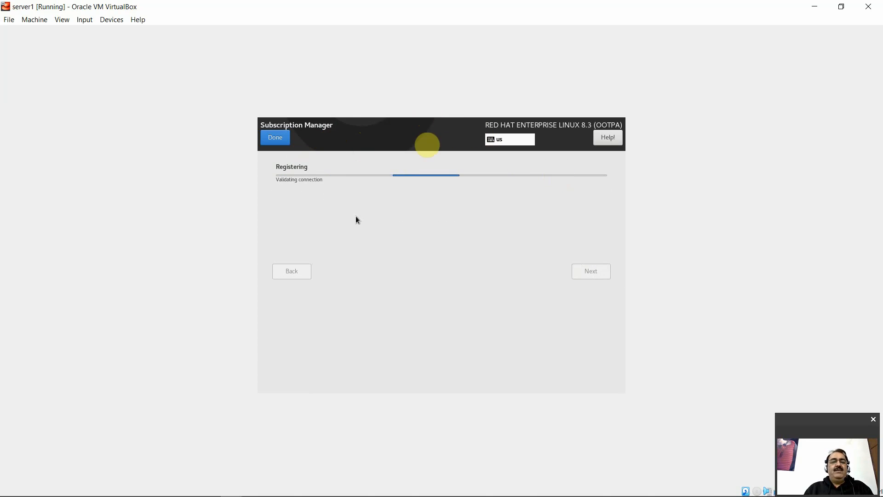
mouse_move(362, 218)
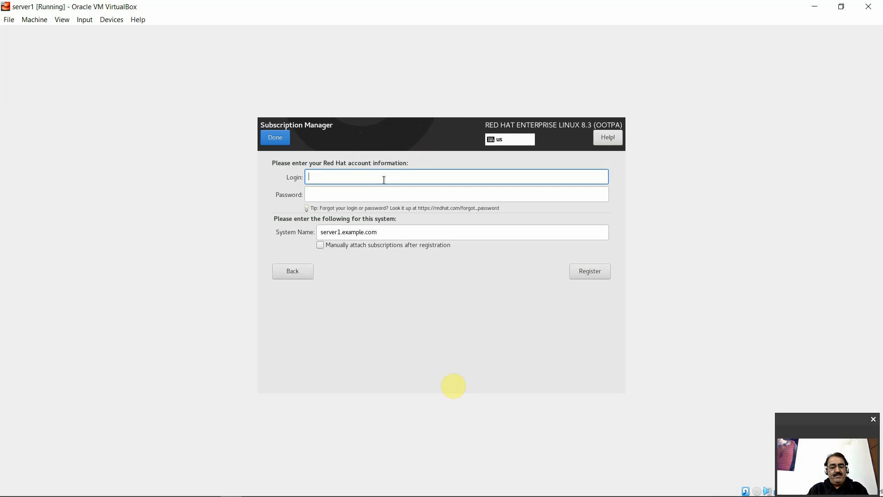
text(theskillpedia)
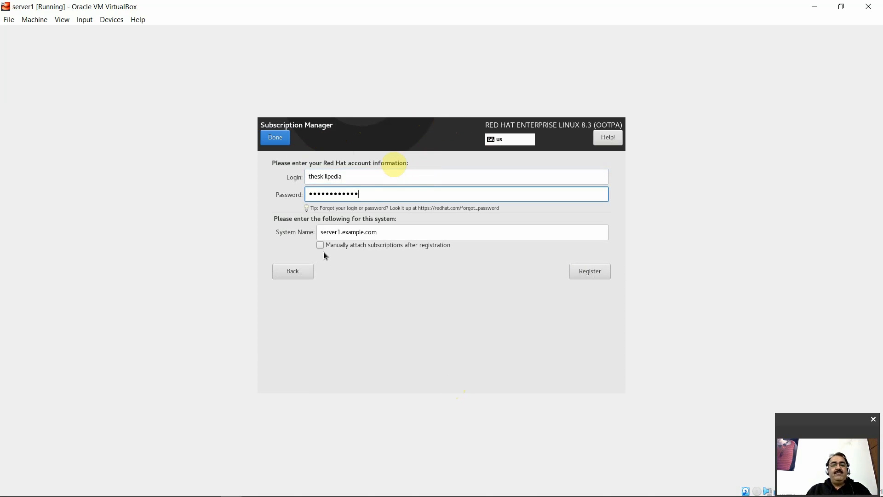
click(590, 271)
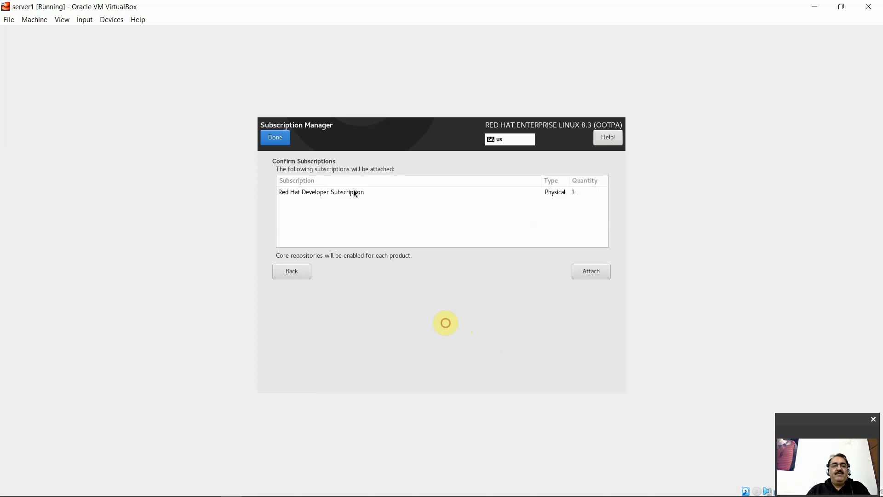
- Attach the Red Hat Developer Subscription and return to the Initial Setup overview
click(591, 270)
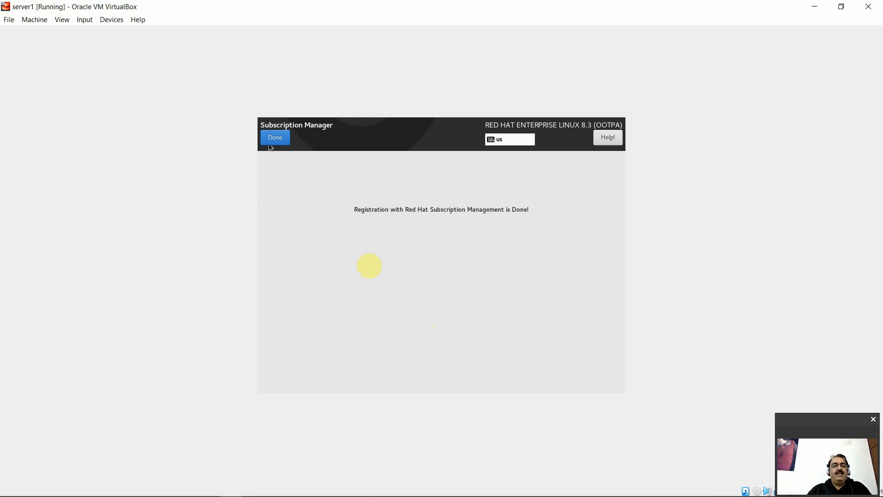
click(275, 137)
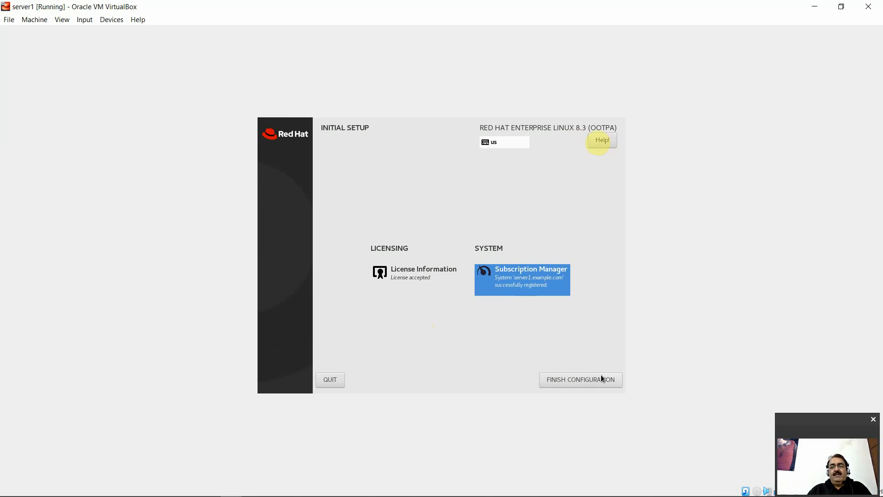
- Finish Initial Setup and enter the username via the Not listed? login option
click(580, 379)
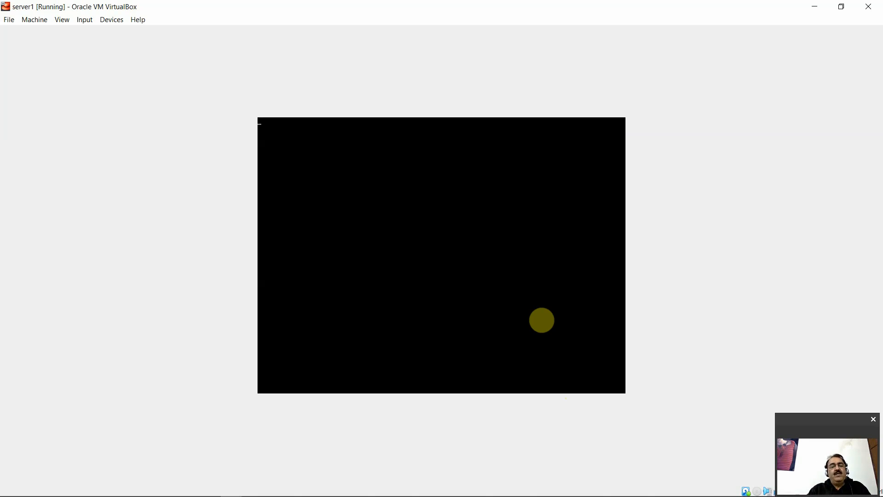
mouse_move(591, 369)
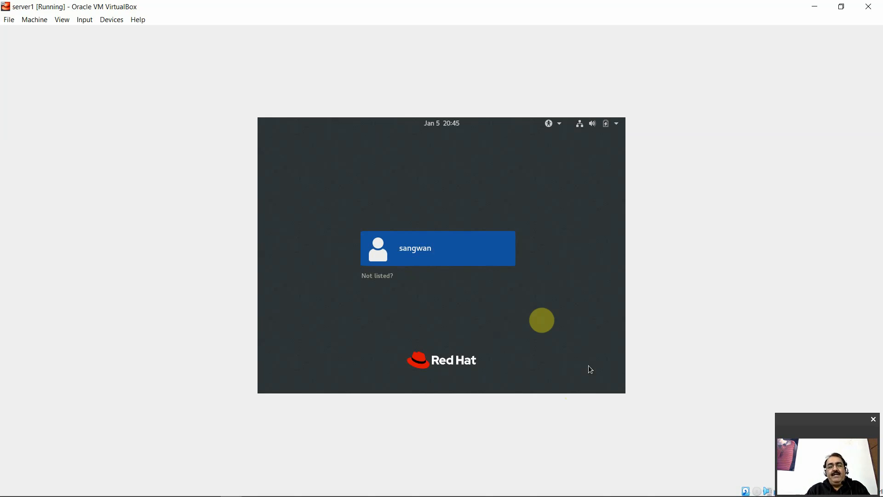
click(377, 276)
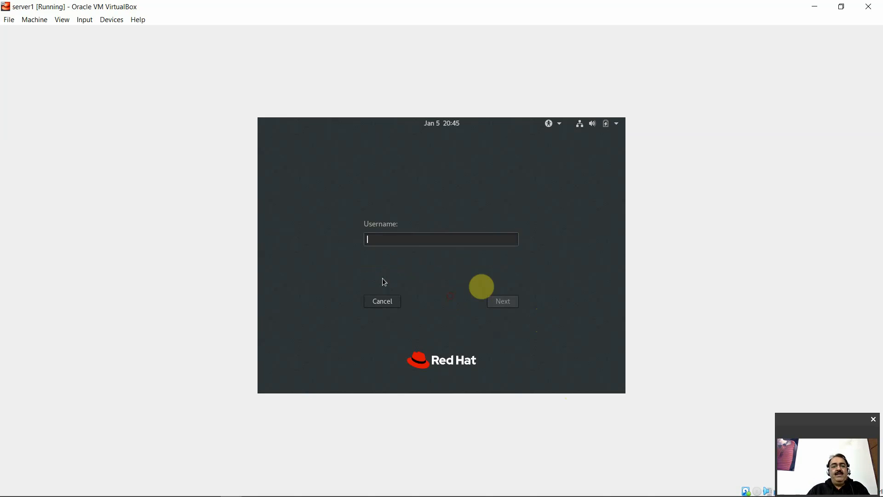
click(502, 300)
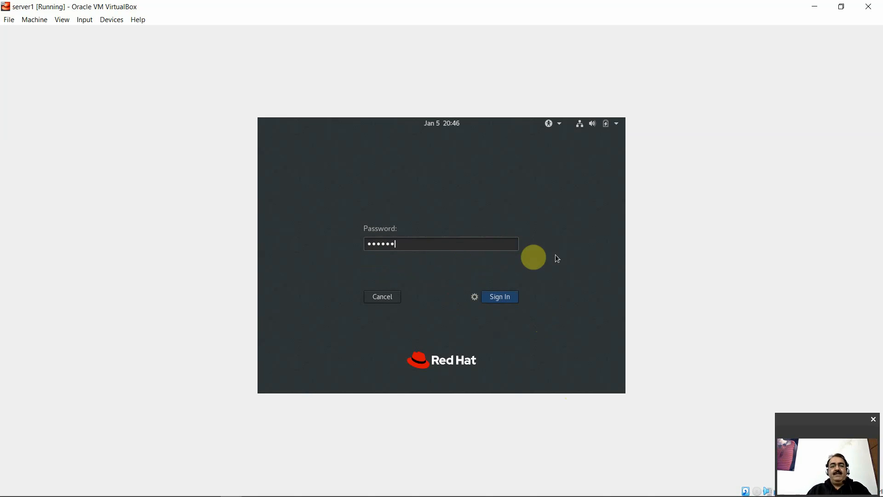
- Choose the Classic (X11 display server) session and sign in with the password
click(475, 296)
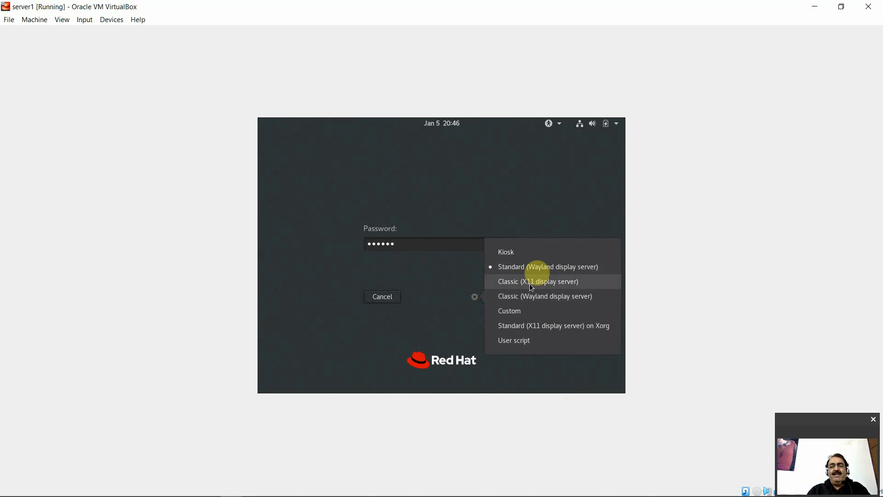
click(513, 282)
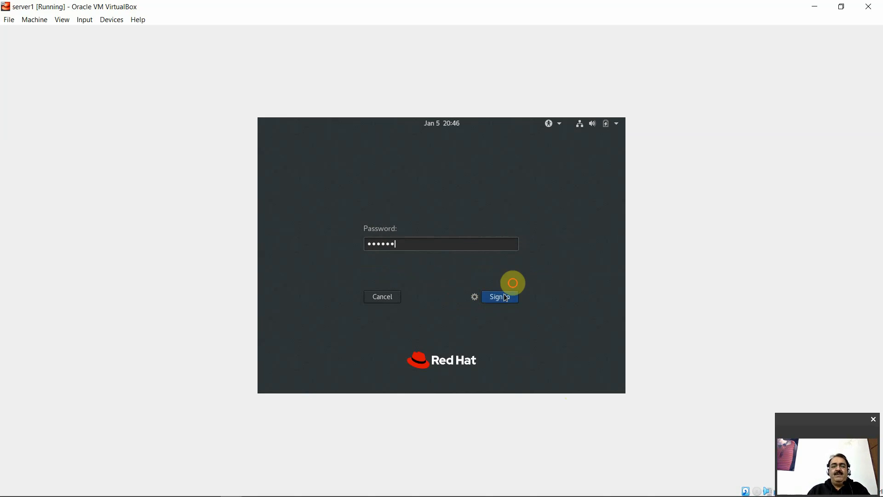
click(499, 296)
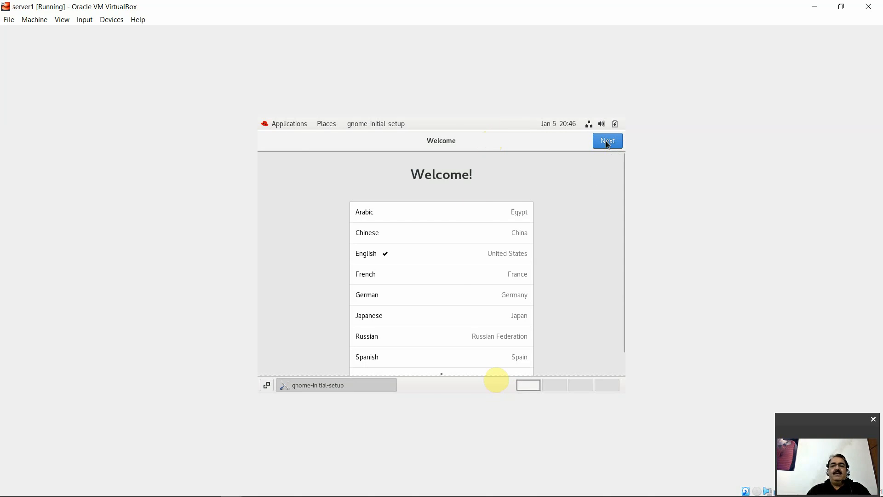
- Walk through Welcome, Privacy and Online Accounts with English, start using RHEL and dismiss Getting Started
click(607, 141)
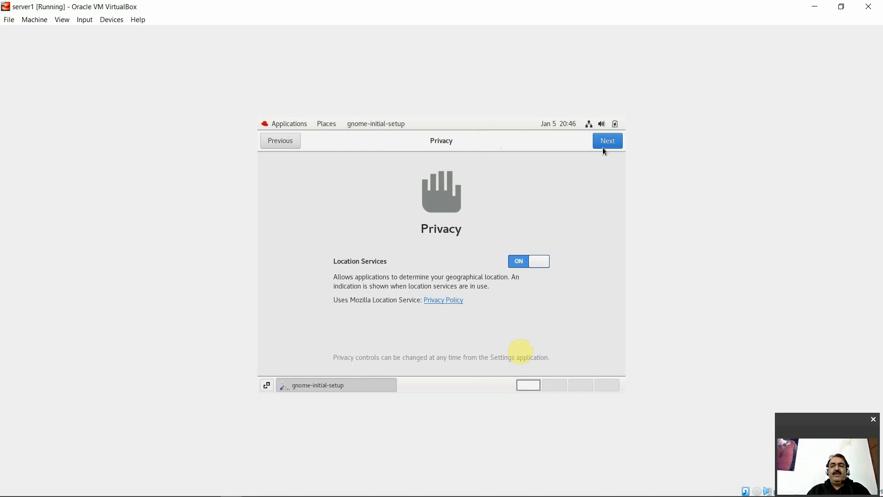
click(607, 141)
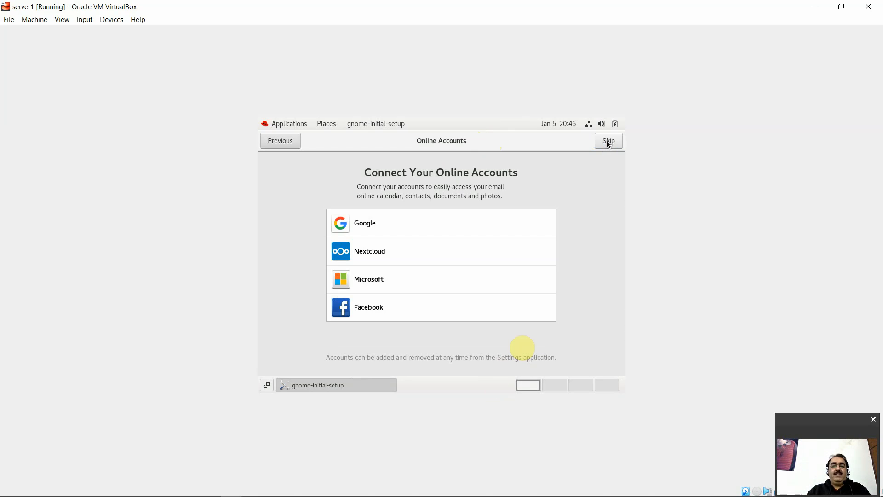
click(608, 141)
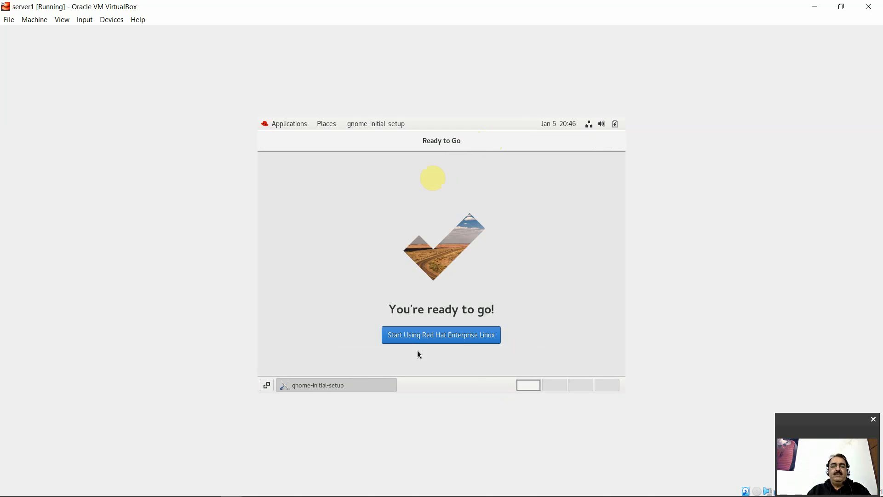
click(441, 335)
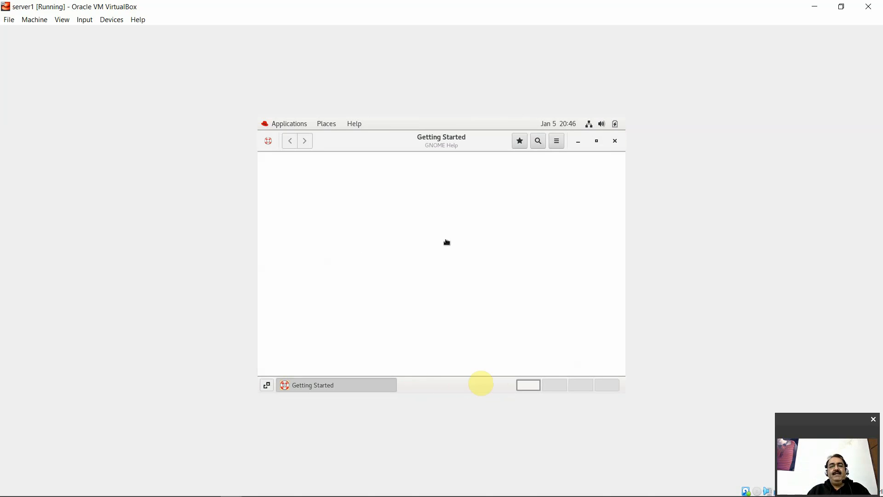
click(615, 141)
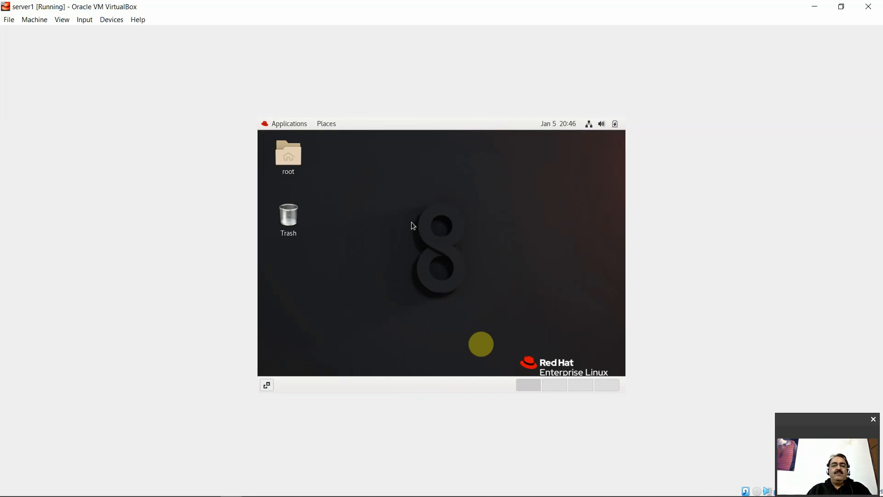
mouse_move(414, 227)
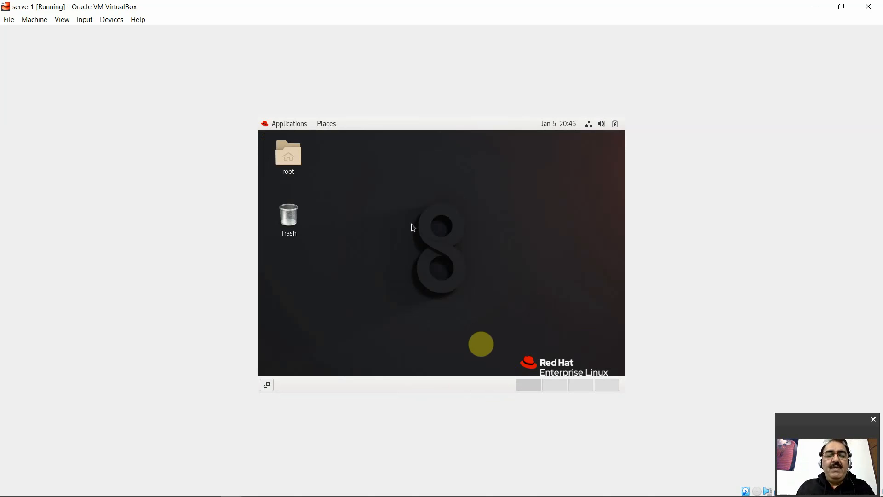